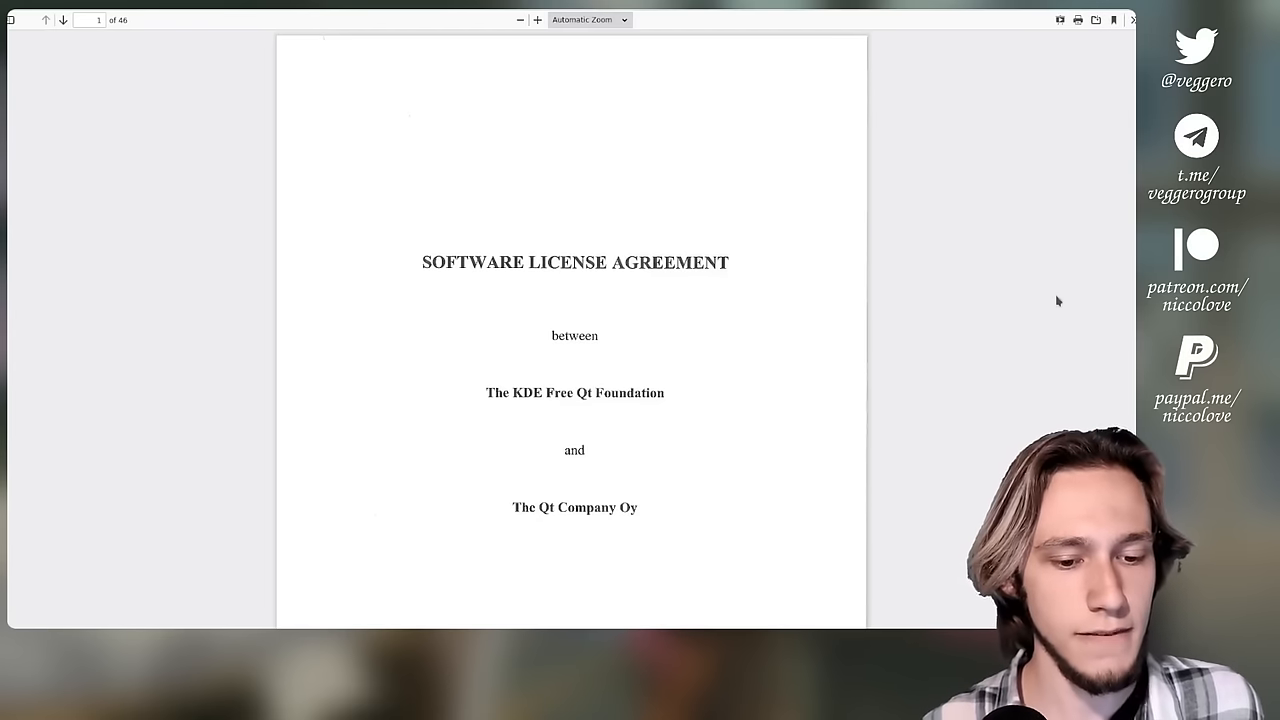
Step: Scroll the license agreement PDF from the title page down to page 3, Definitions
scroll("down", 3)
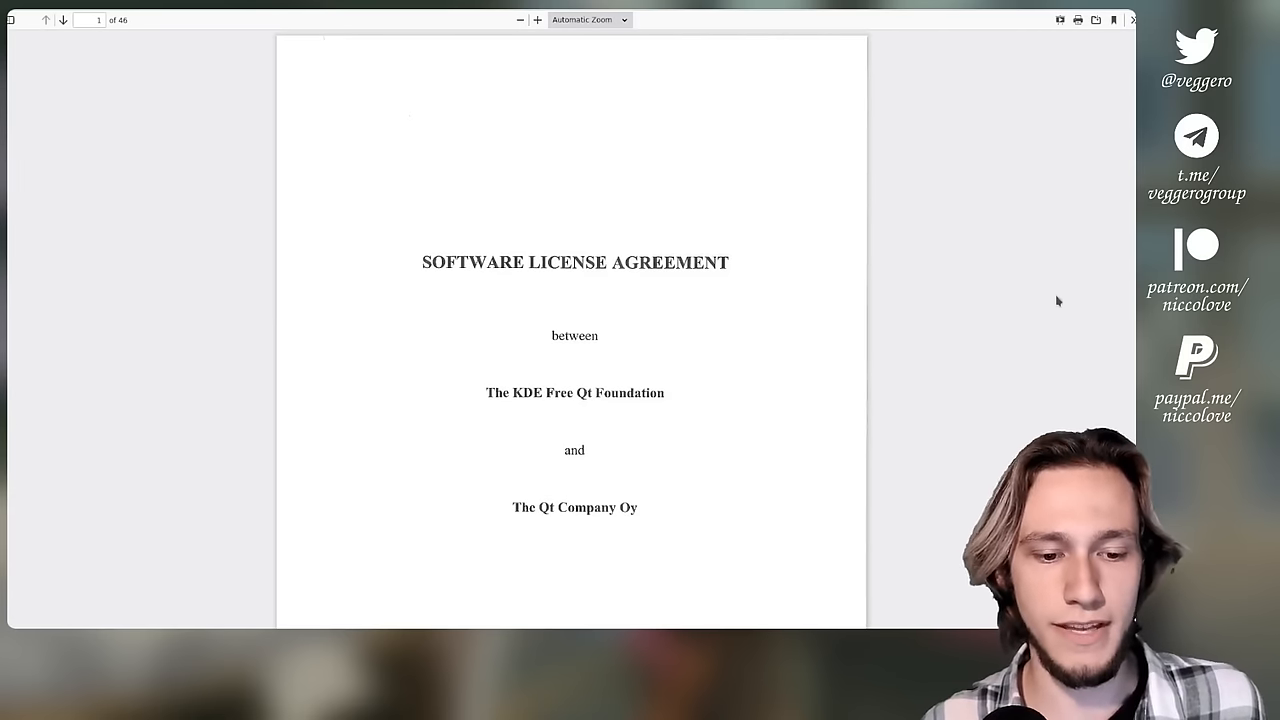
scroll("down", 3)
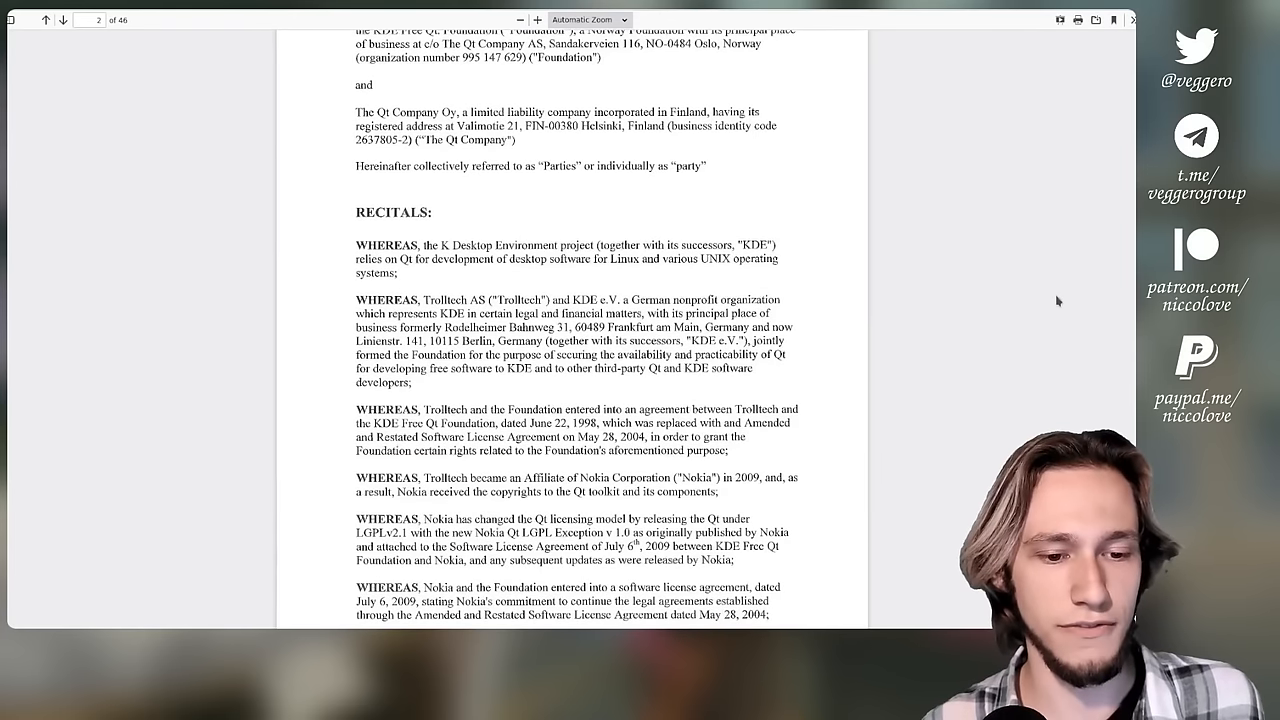
scroll("down", 3)
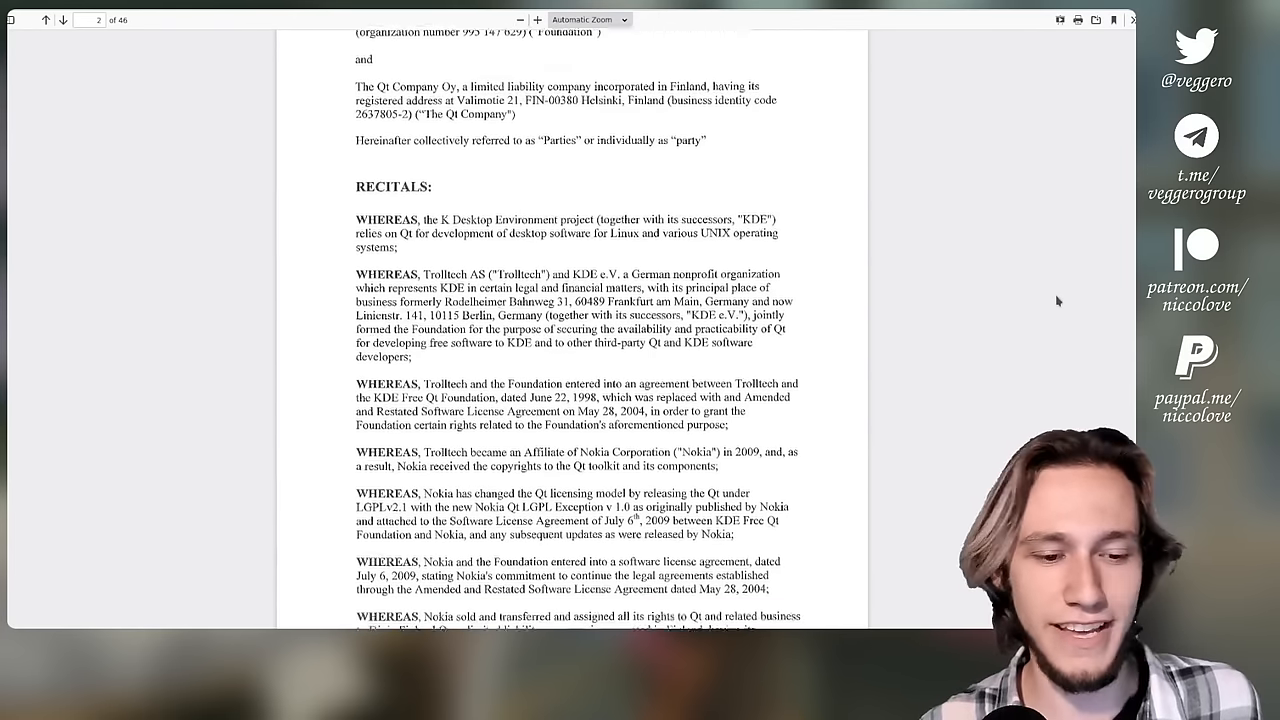
scroll("down", 3)
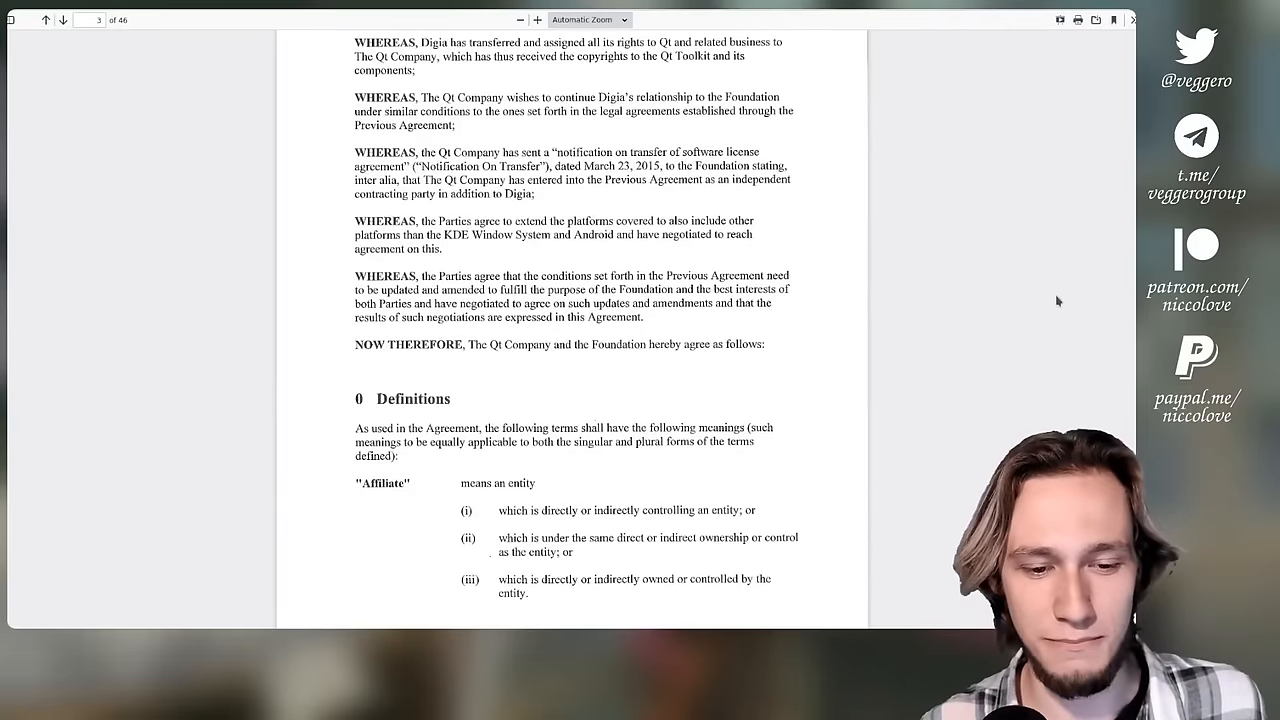
scroll("down", 3)
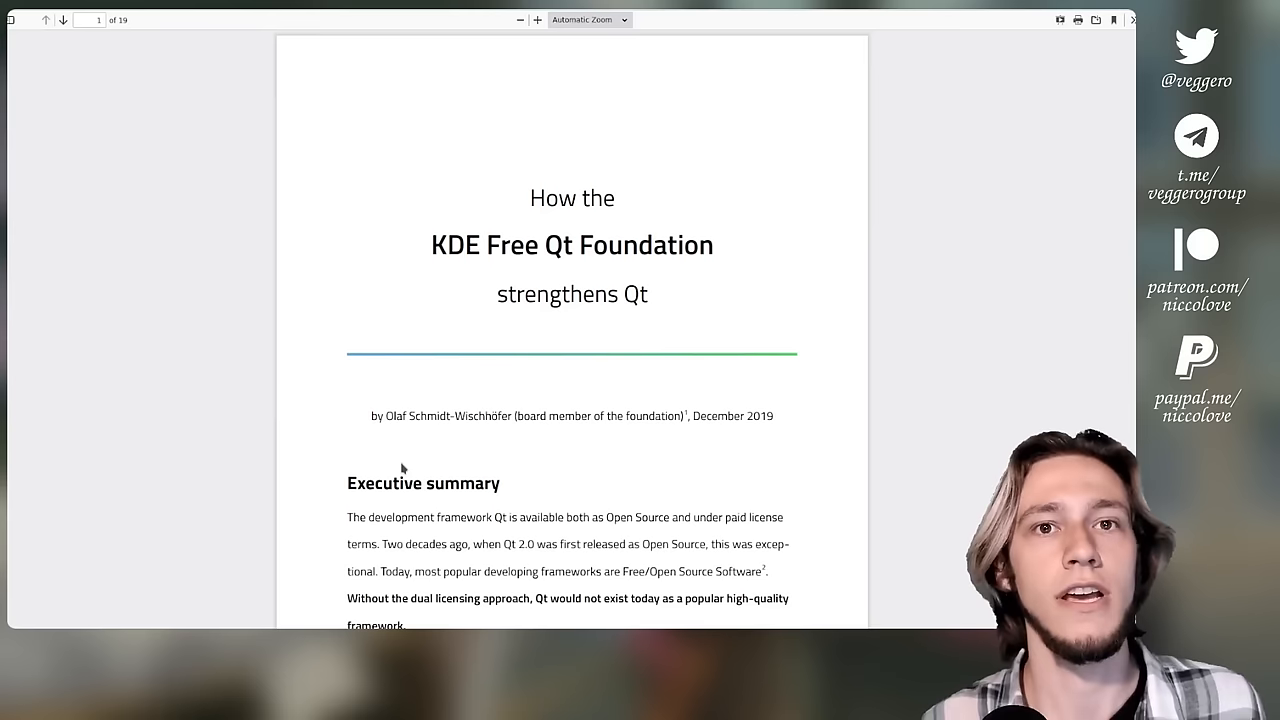
mouse_move(312, 495)
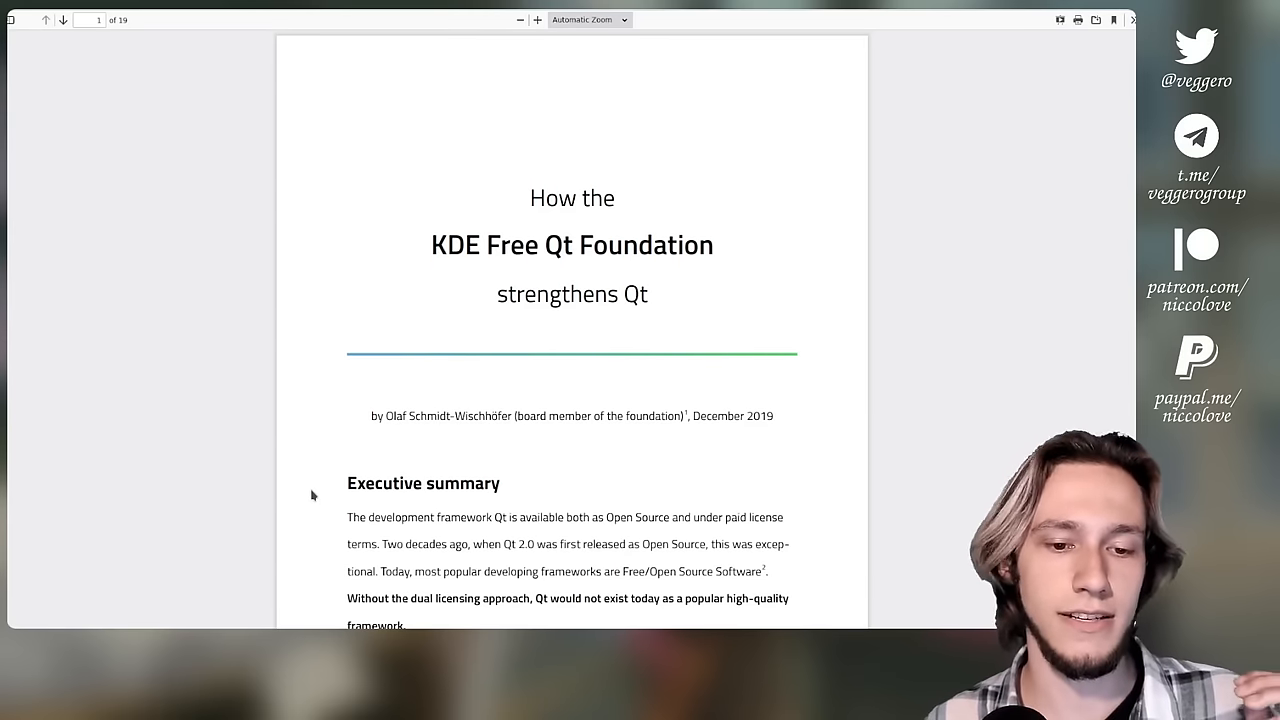
Step: Scroll past the executive summary to the page 4 table of contents
scroll("down", 3)
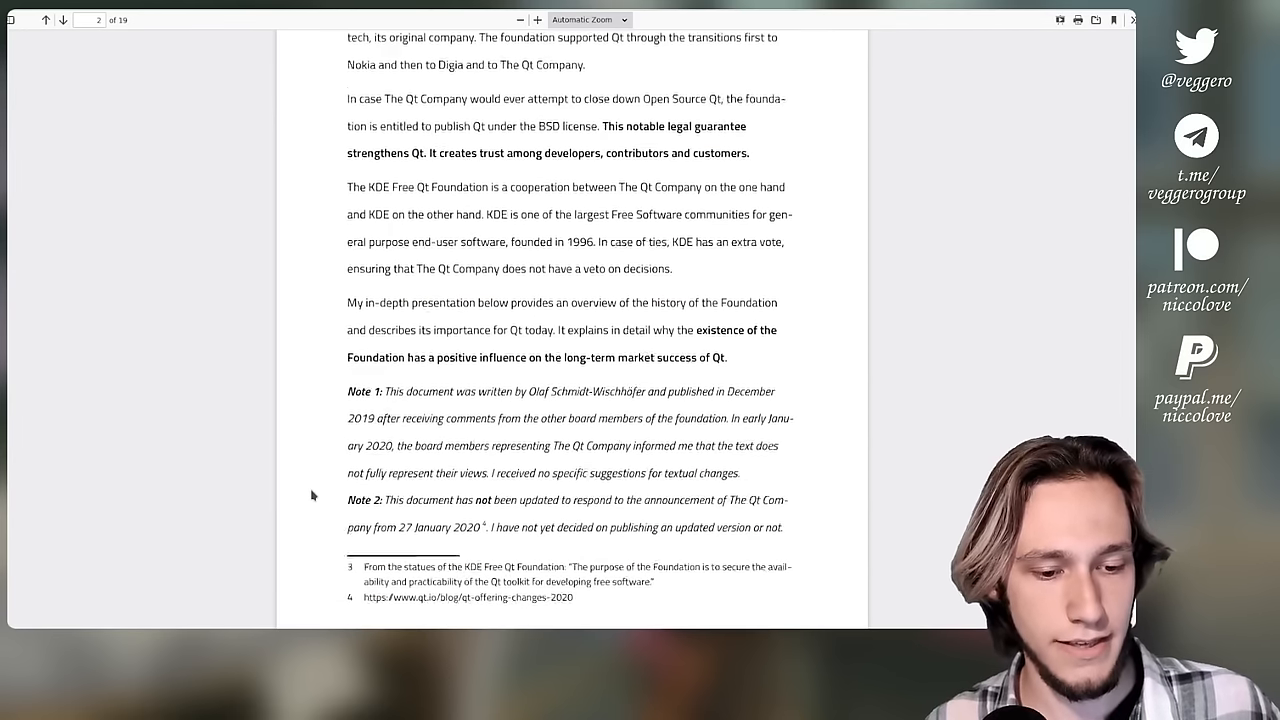
scroll("down", 3)
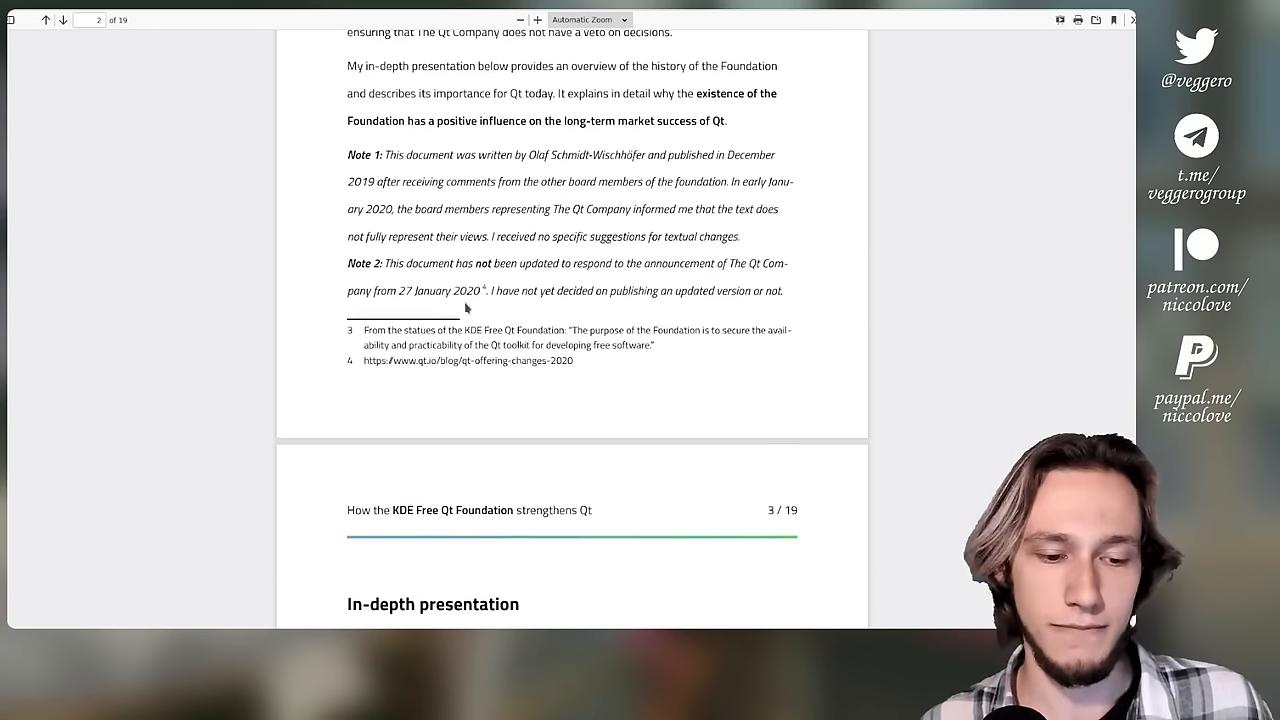
scroll("down", 3)
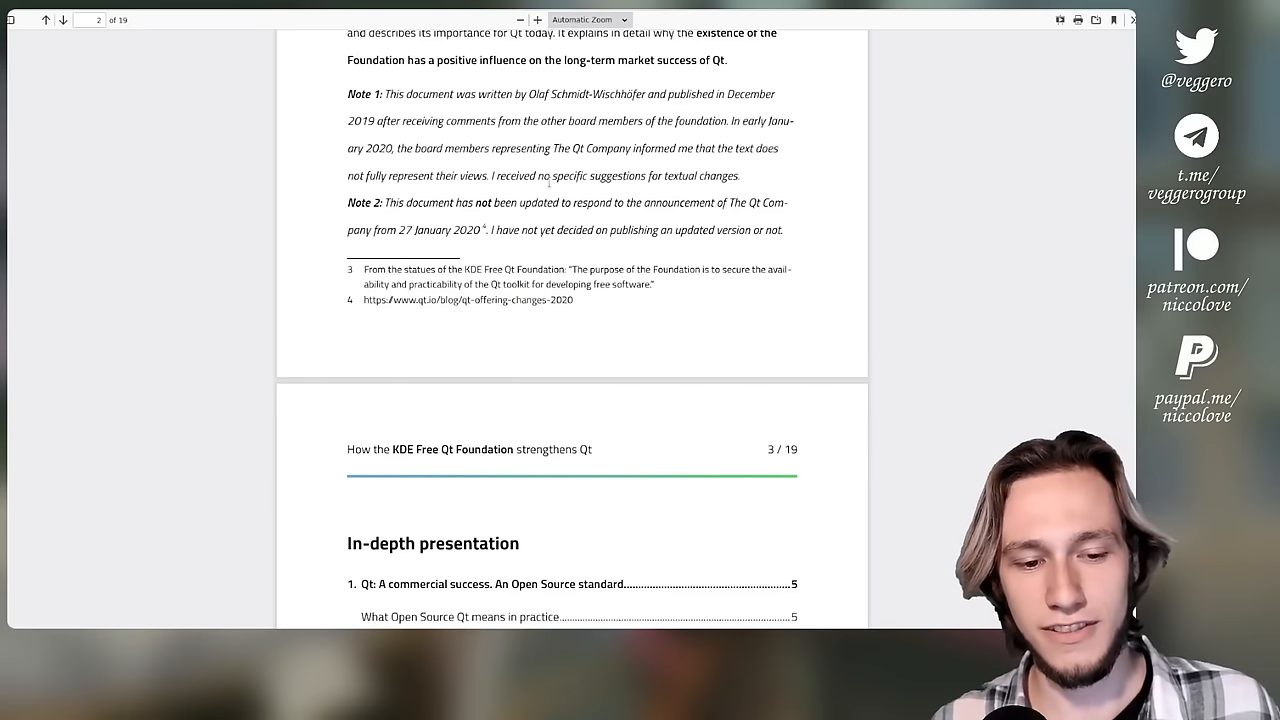
scroll("down", 3)
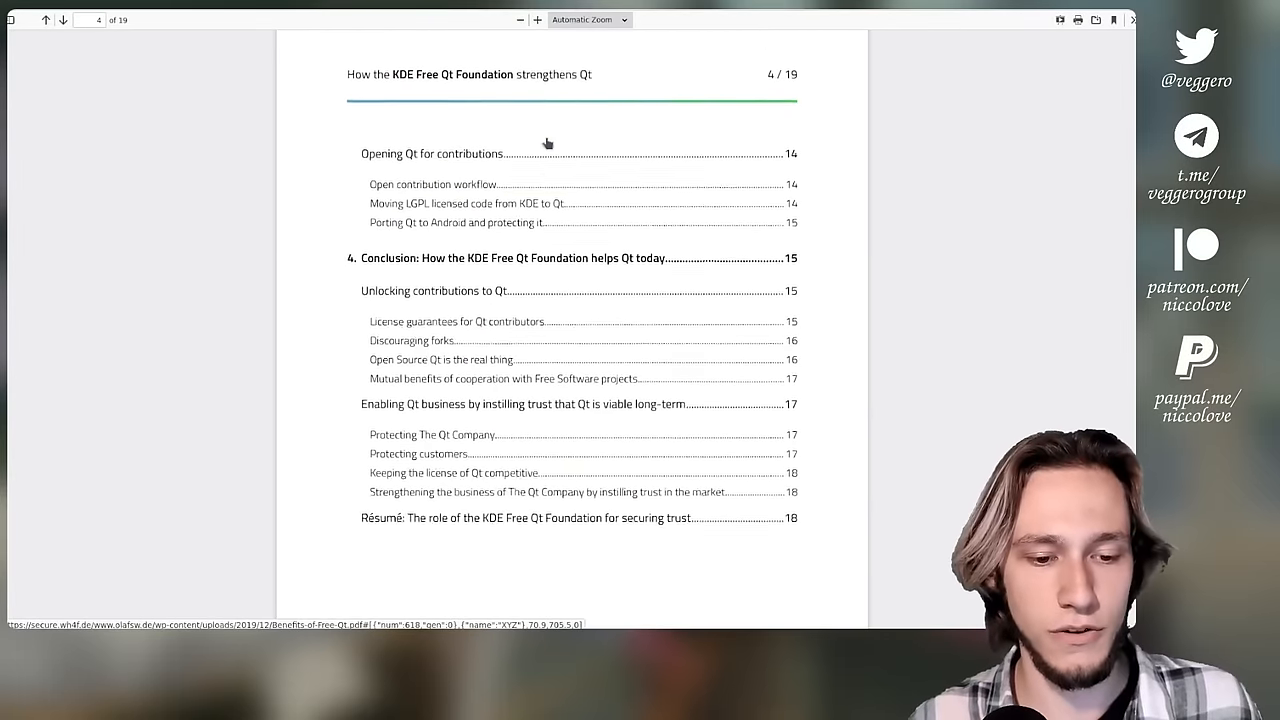
Step: Scroll to page 6 showing the 'Licenses of Qt according to the contracts of the foundation' table
scroll("down", 3)
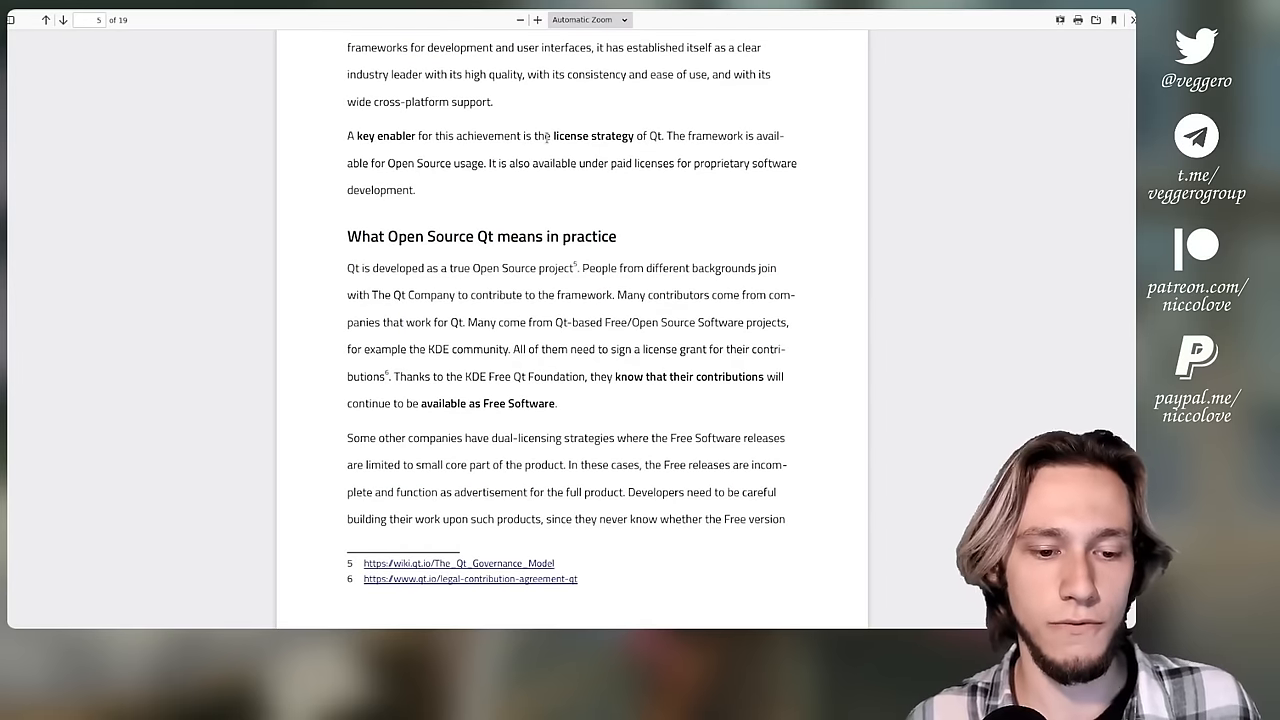
left_click(62, 20)
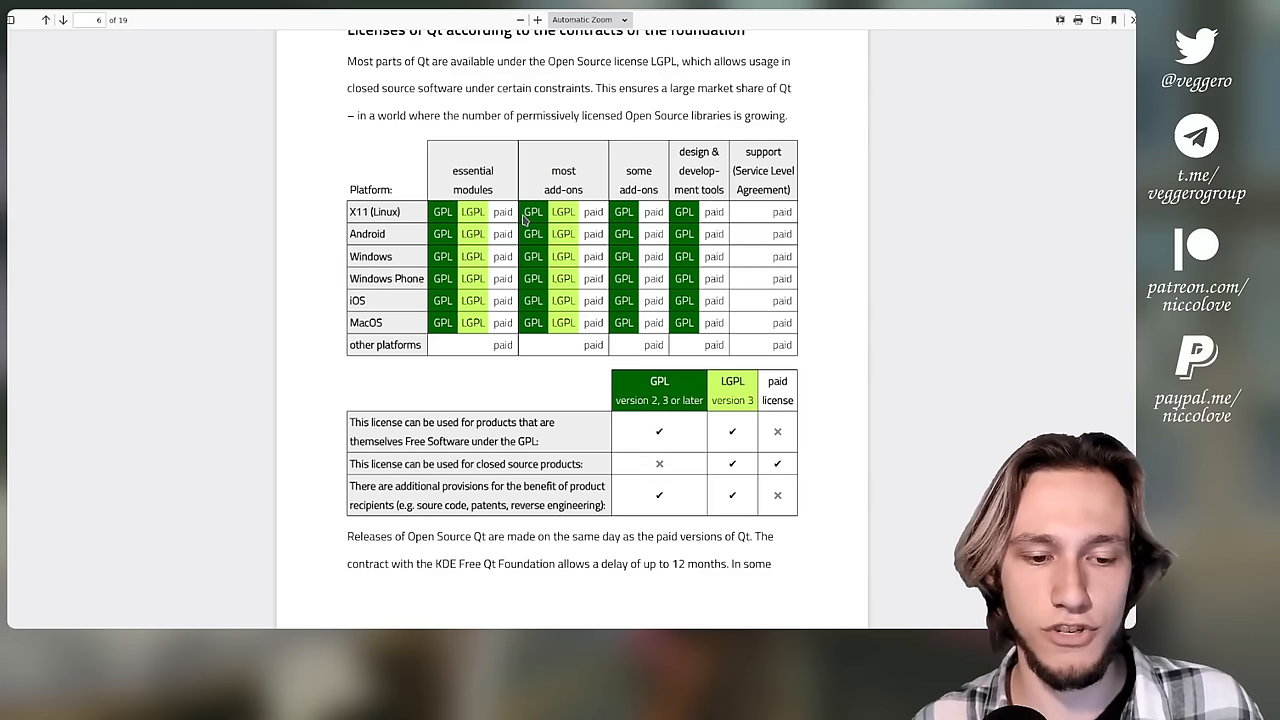
mouse_move(583, 298)
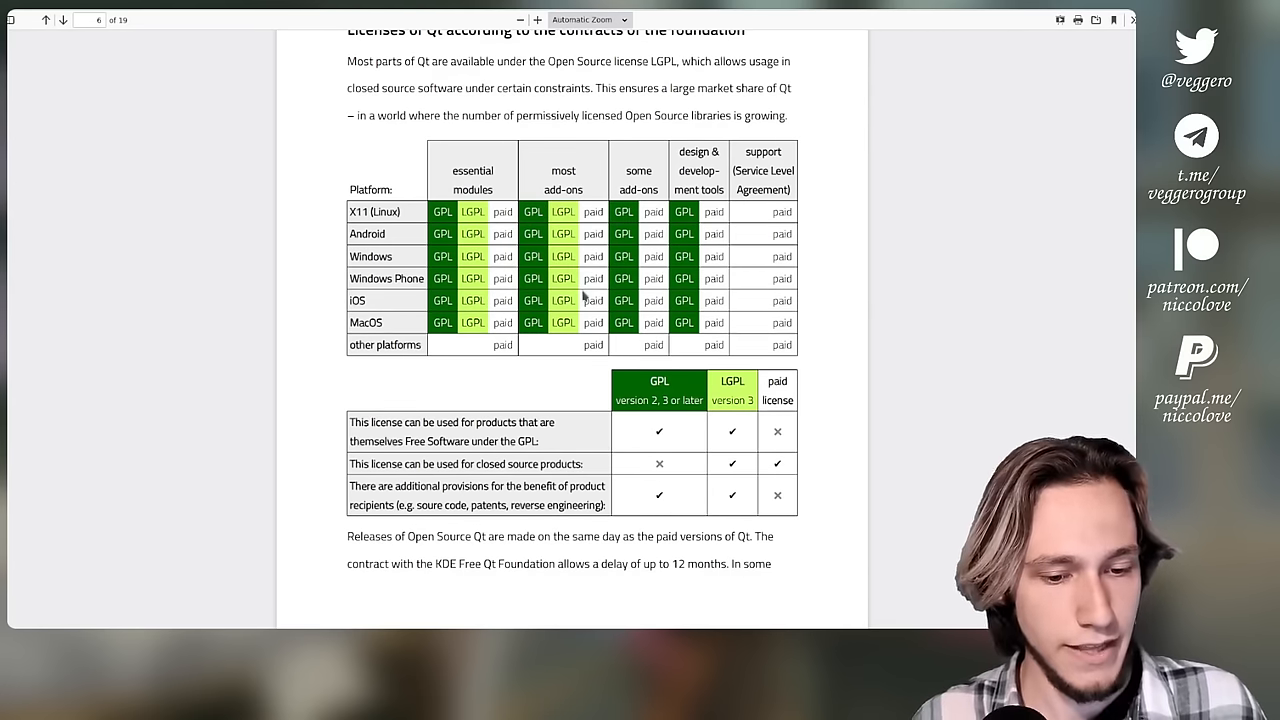
scroll("down", 3)
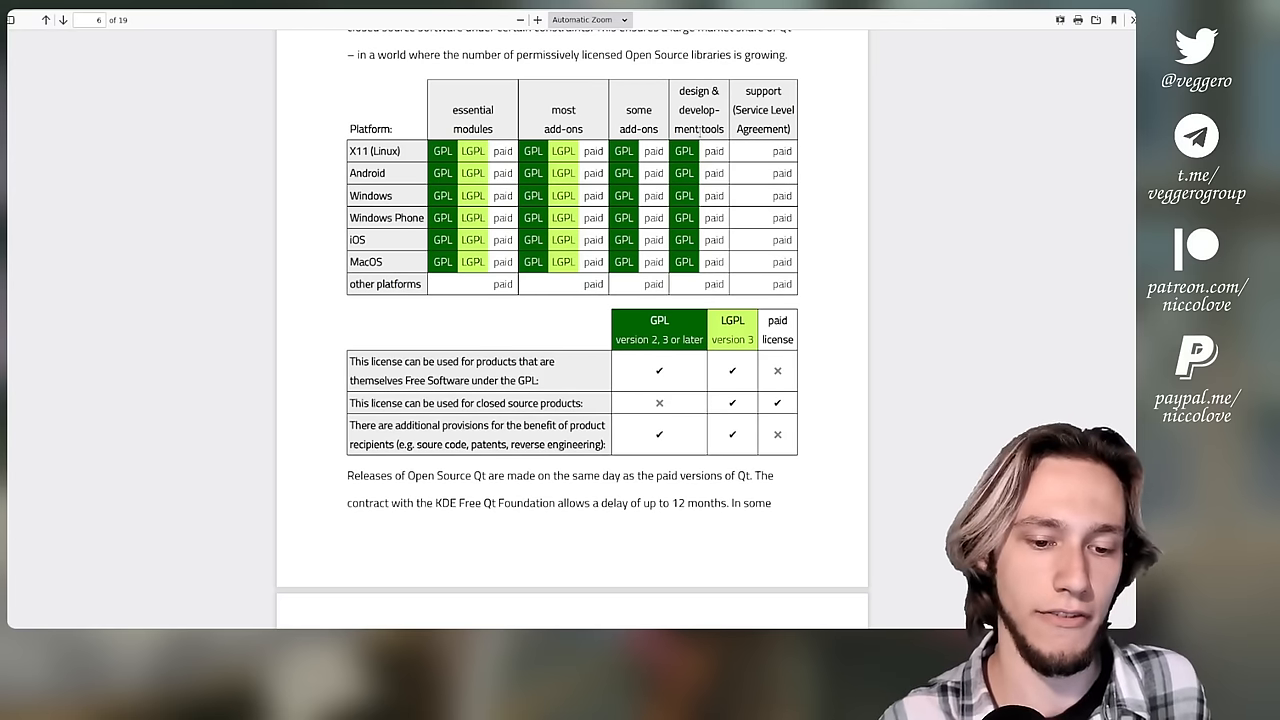
double_click(684, 151)
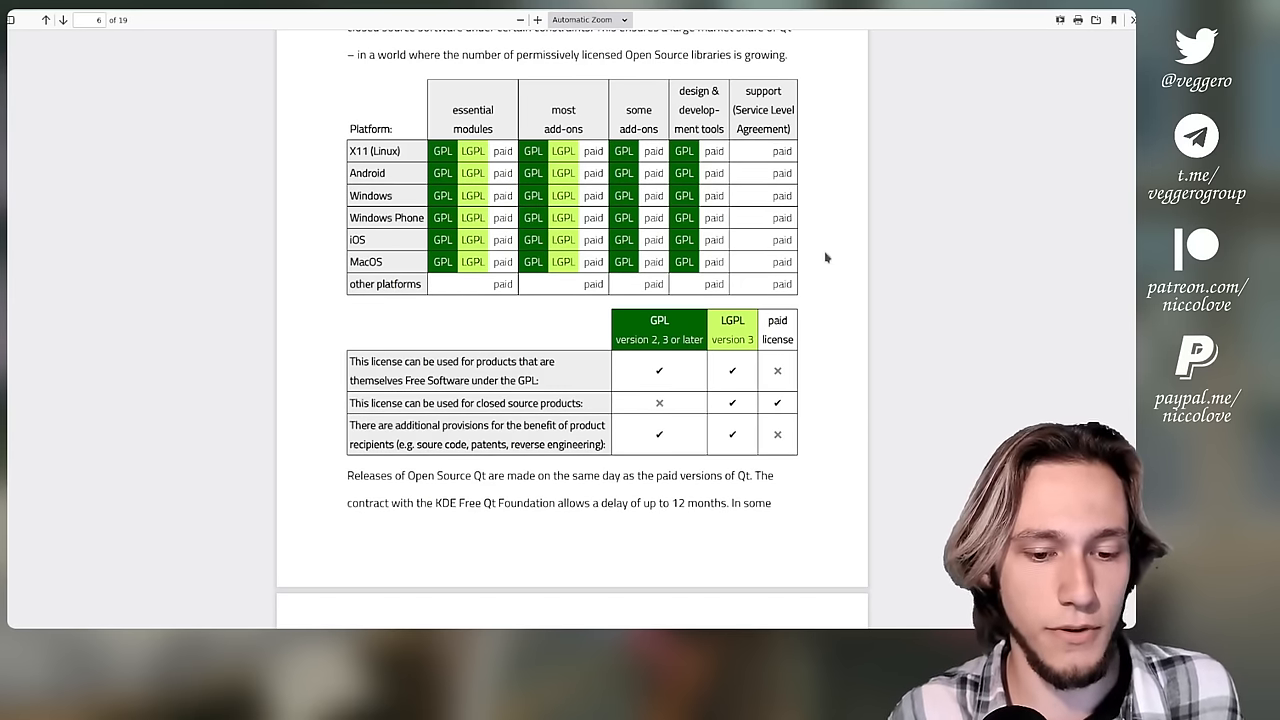
scroll("down", 3)
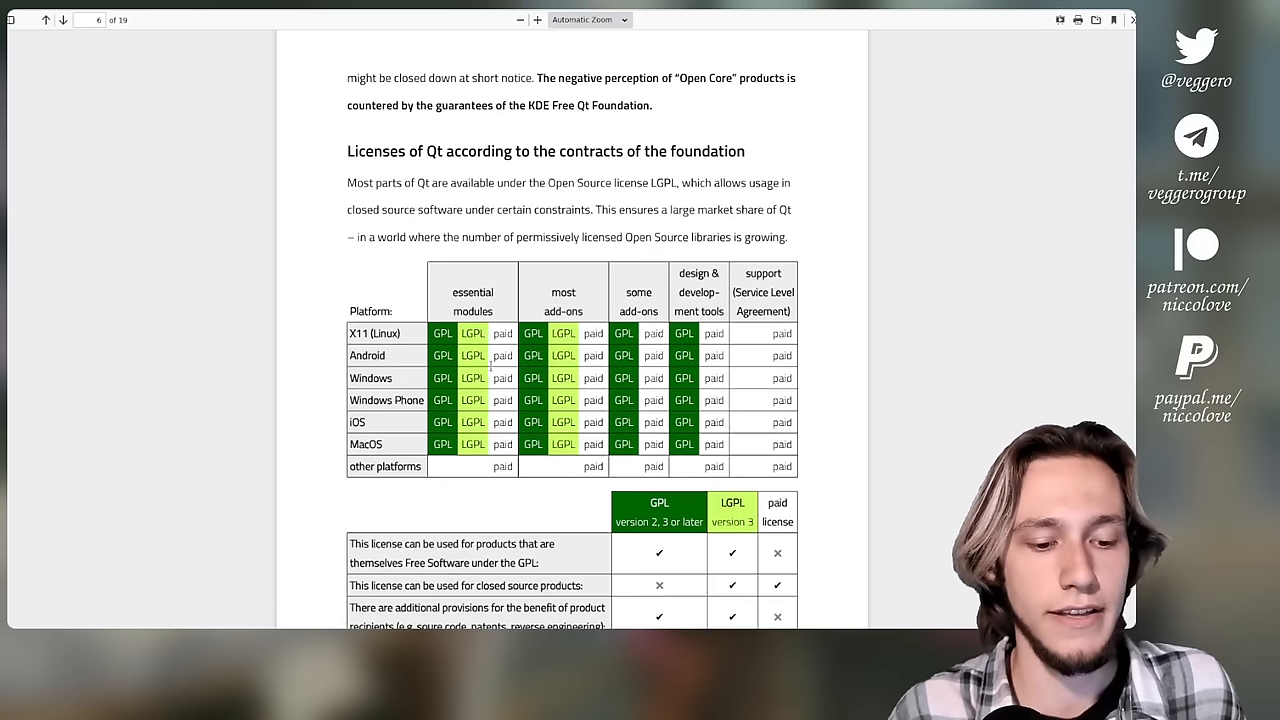
scroll("down", 3)
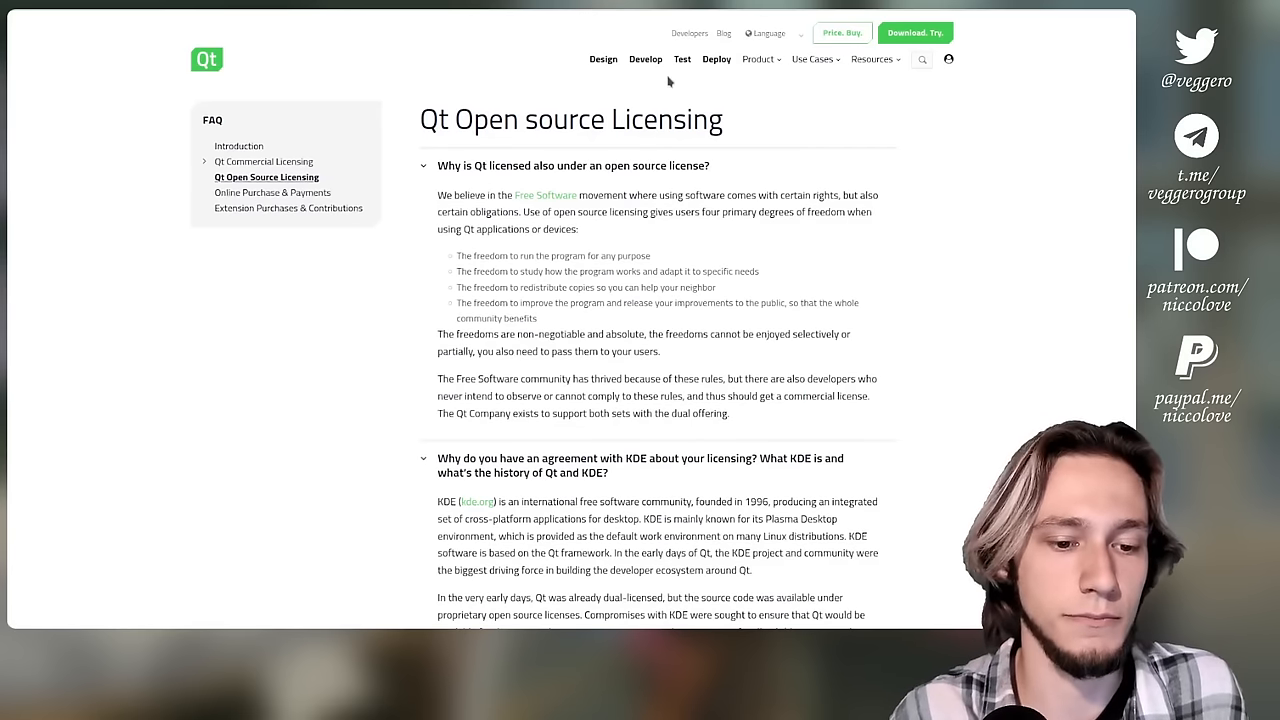
mouse_move(435, 147)
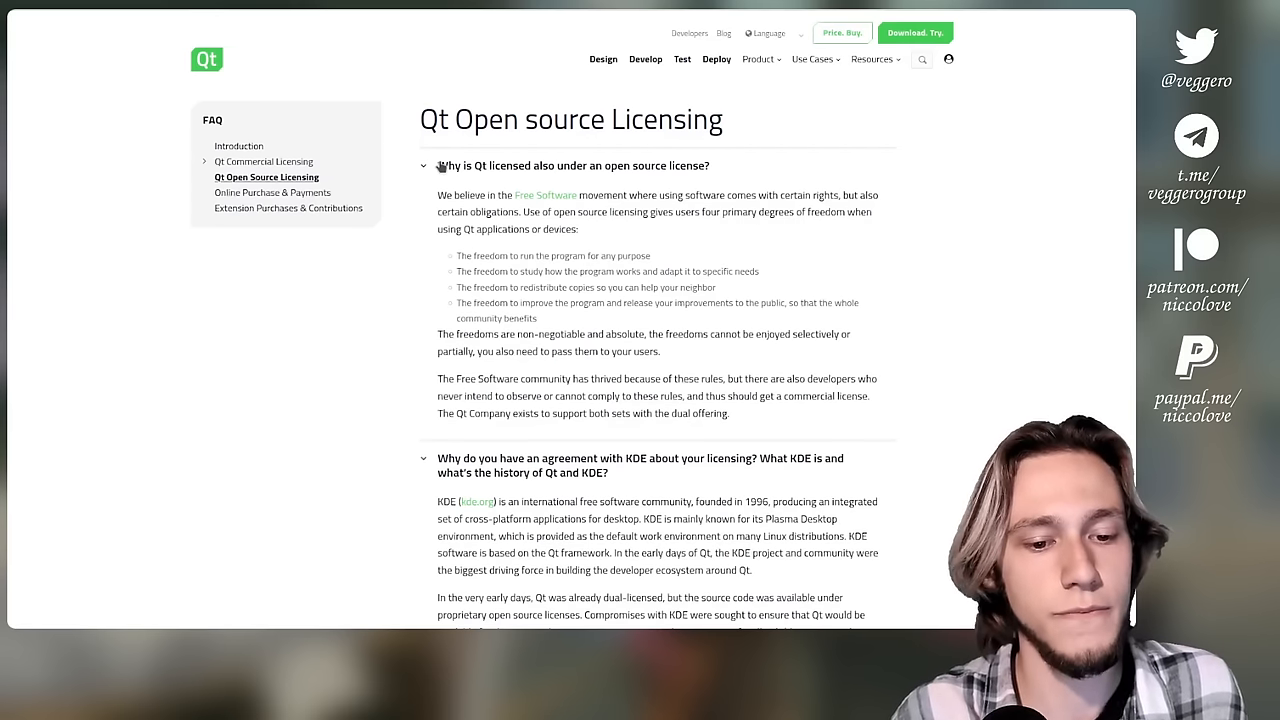
Step: Collapse the first FAQ answer on why Qt is open-source licensed
left_click(423, 165)
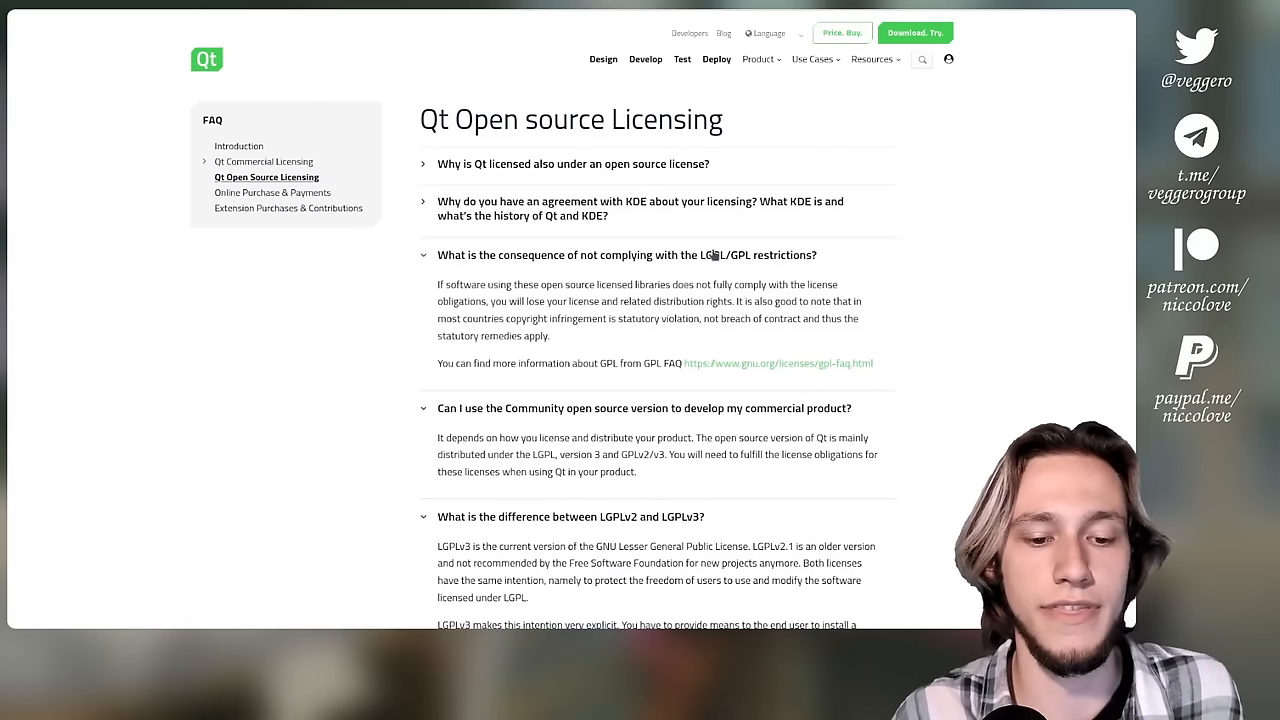
mouse_move(720, 275)
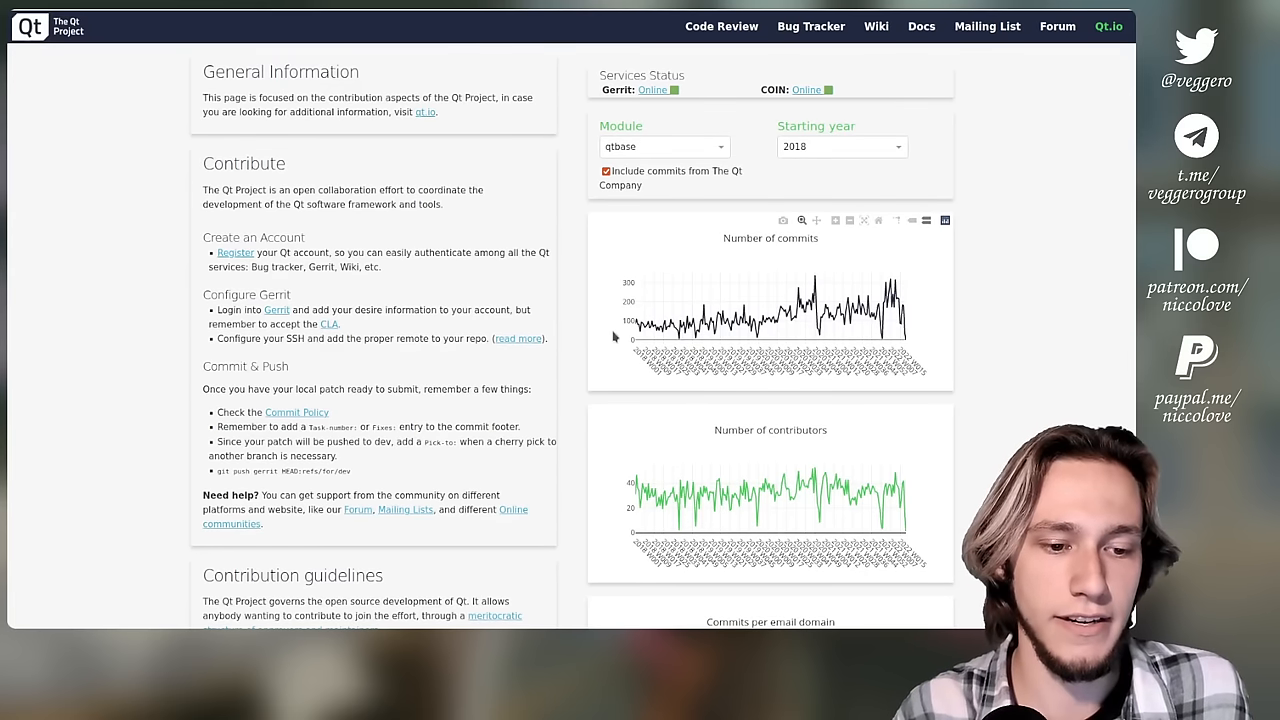
scroll("down", 3)
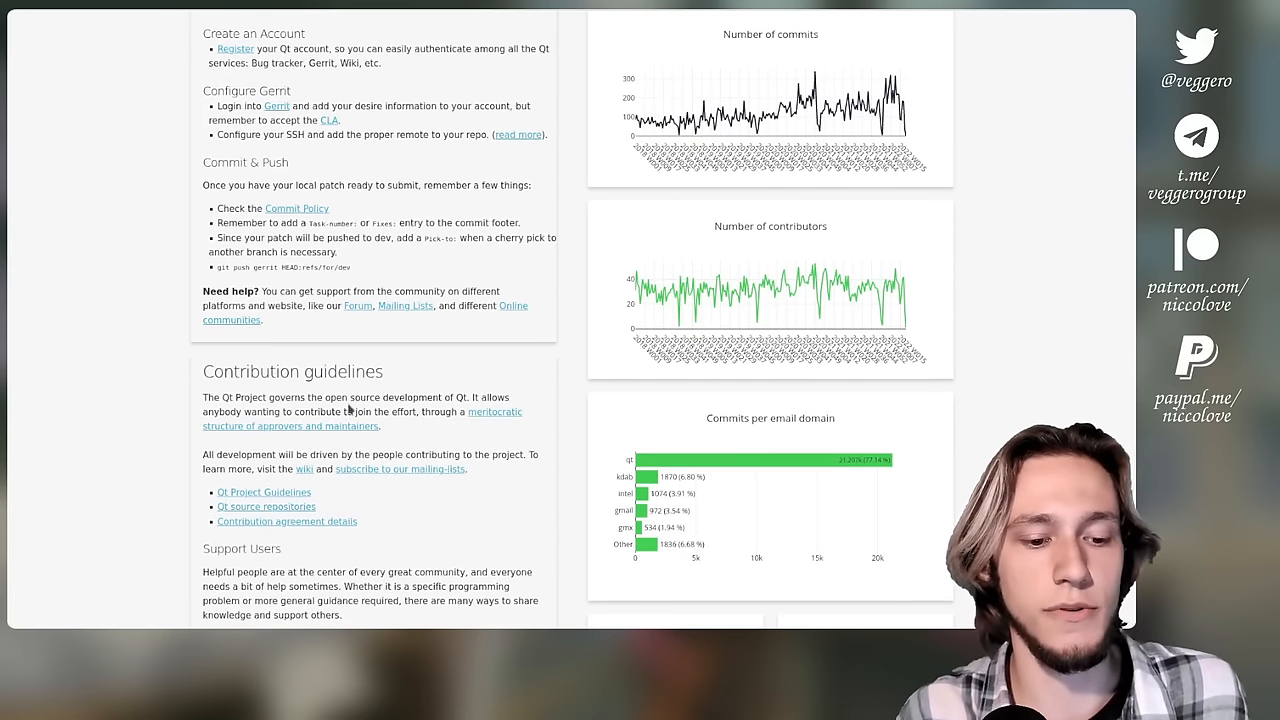
scroll("up", 3)
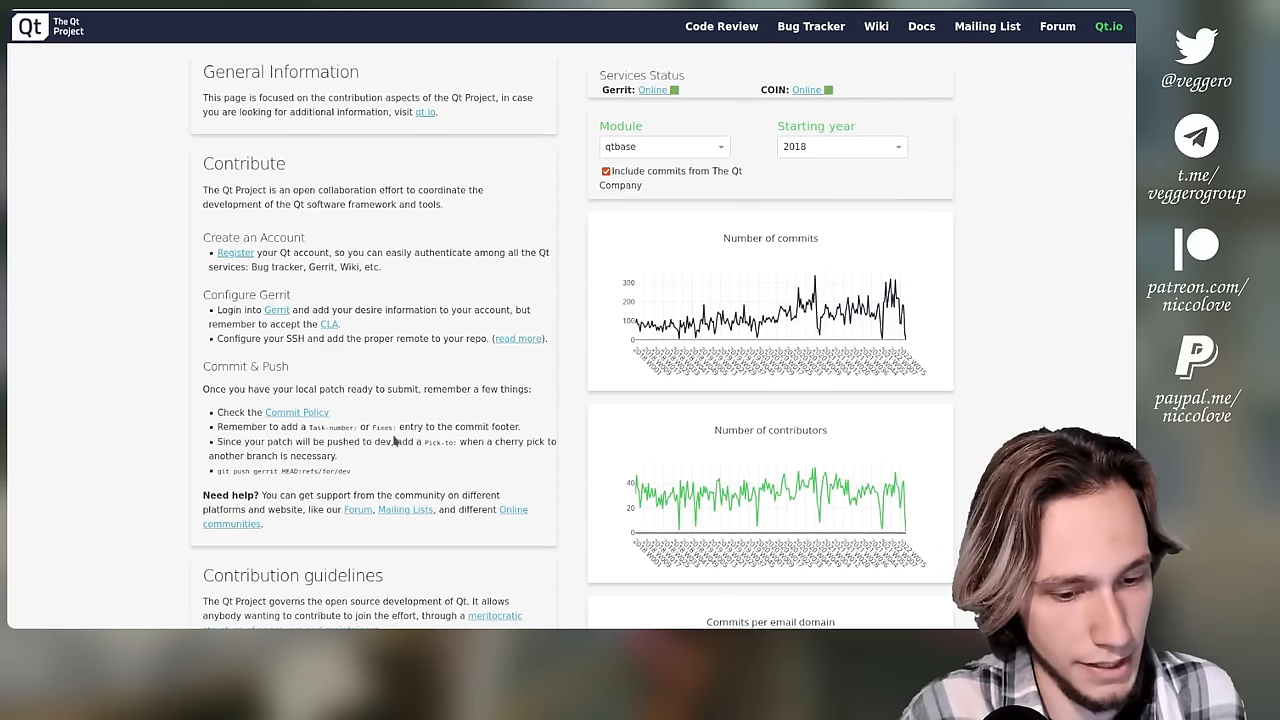
scroll("down", 3)
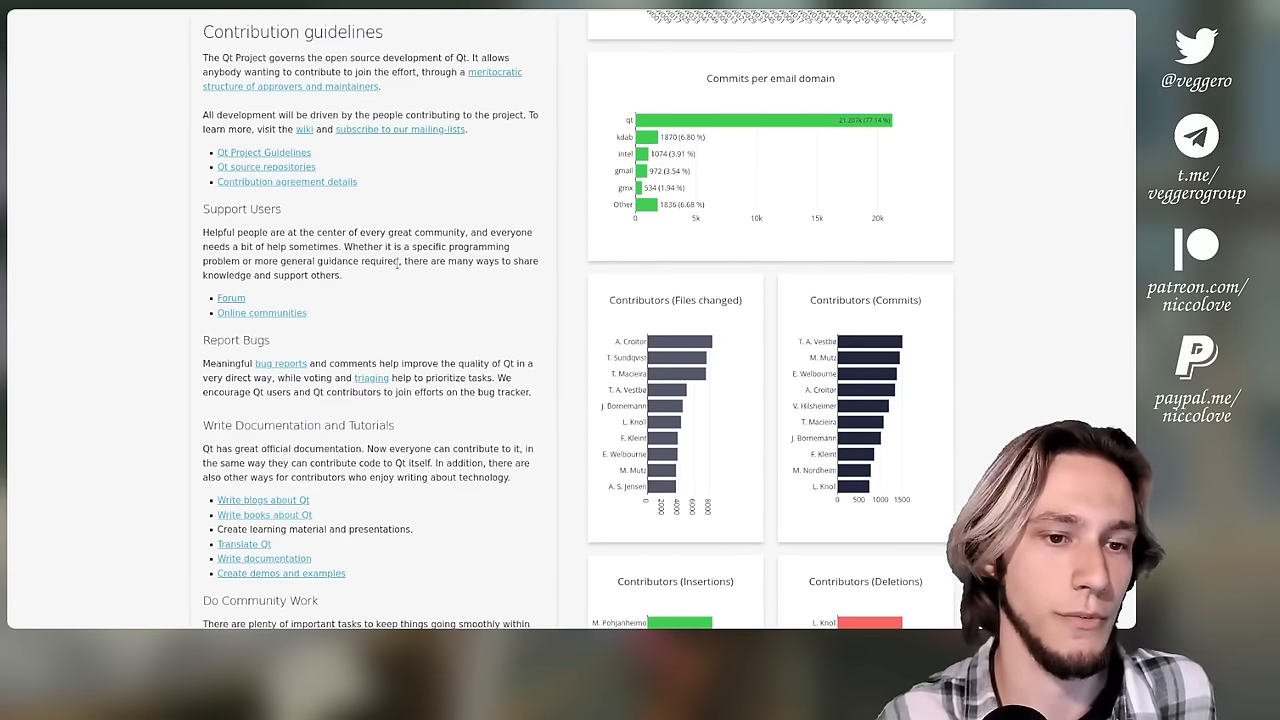
scroll("up", 3)
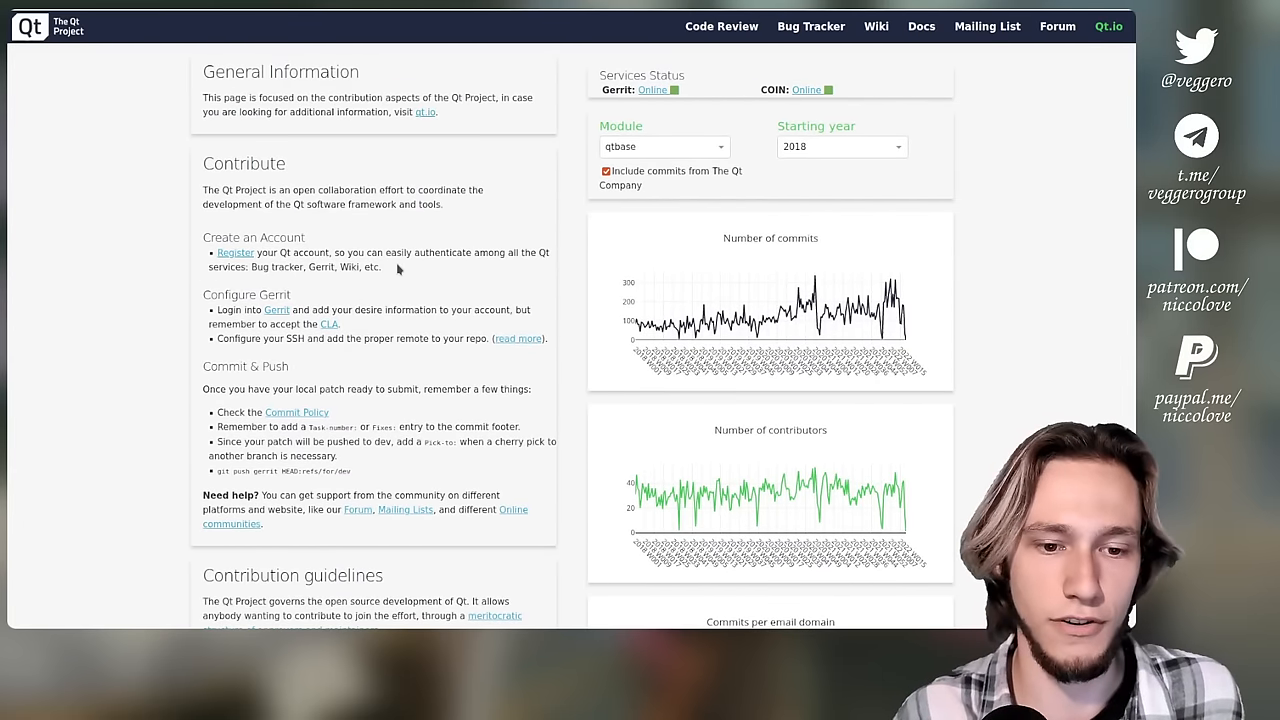
scroll("down", 3)
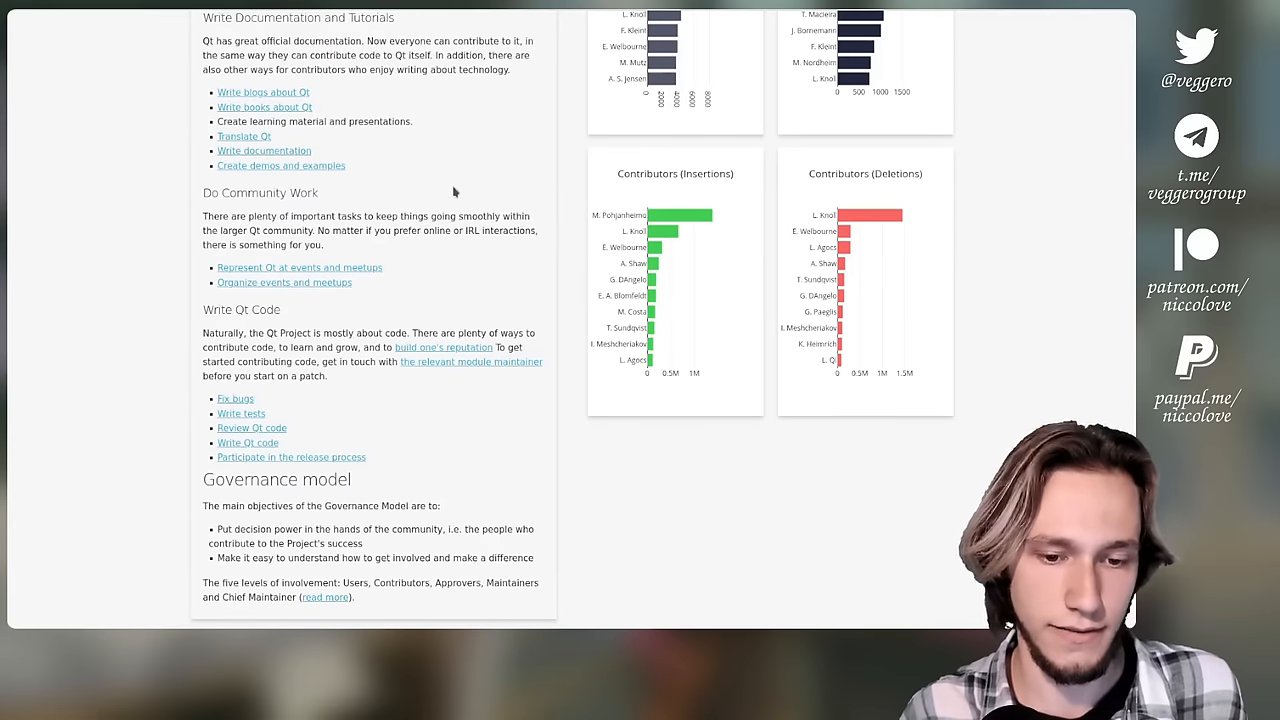
scroll("down", 3)
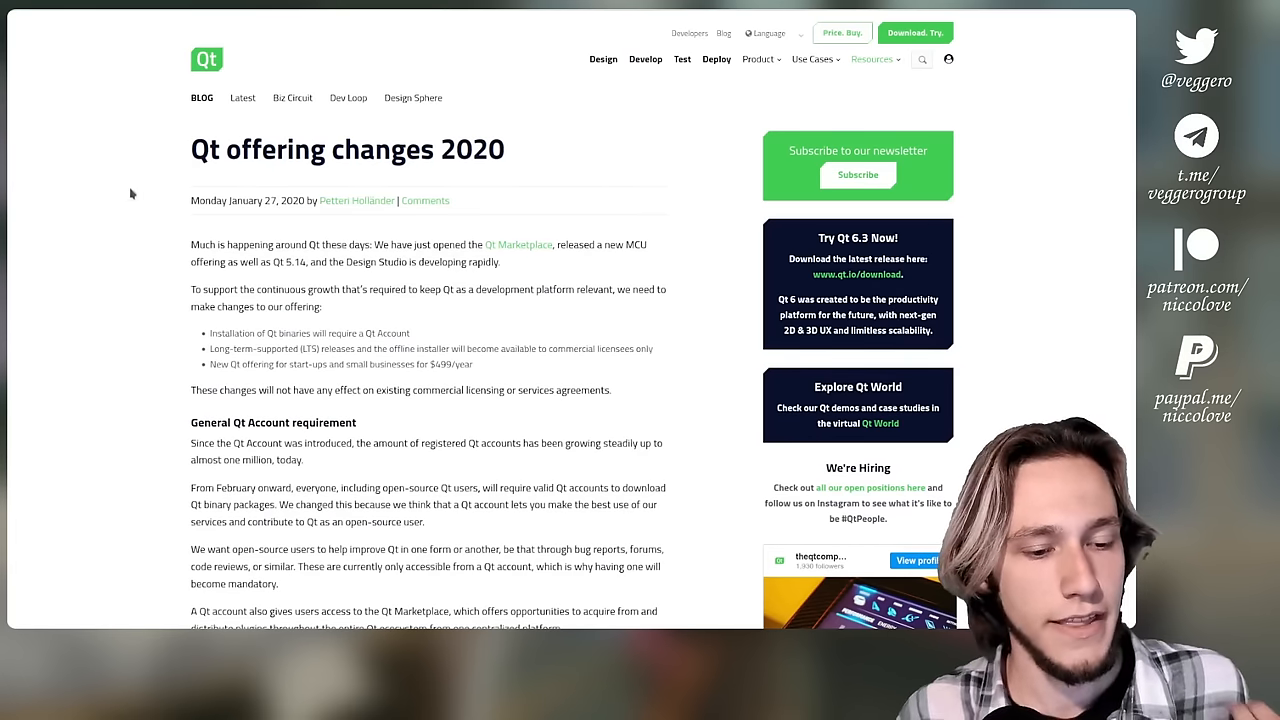
scroll("down", 3)
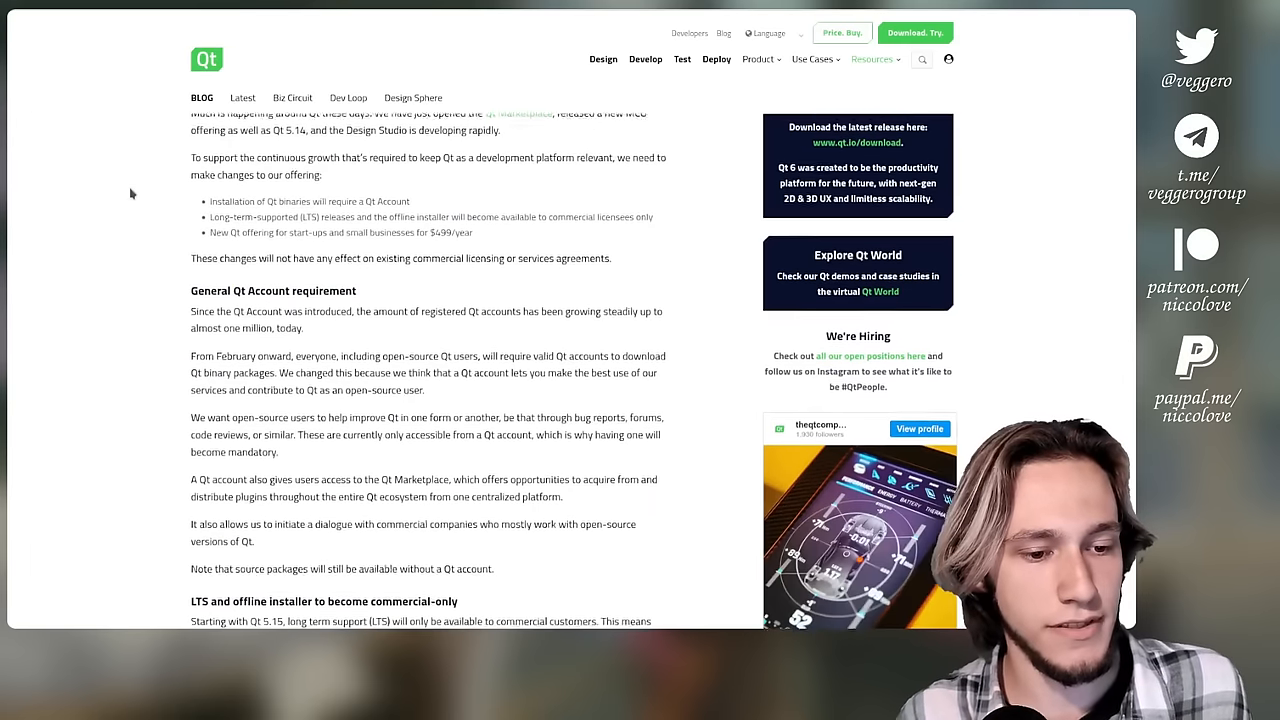
scroll("down", 3)
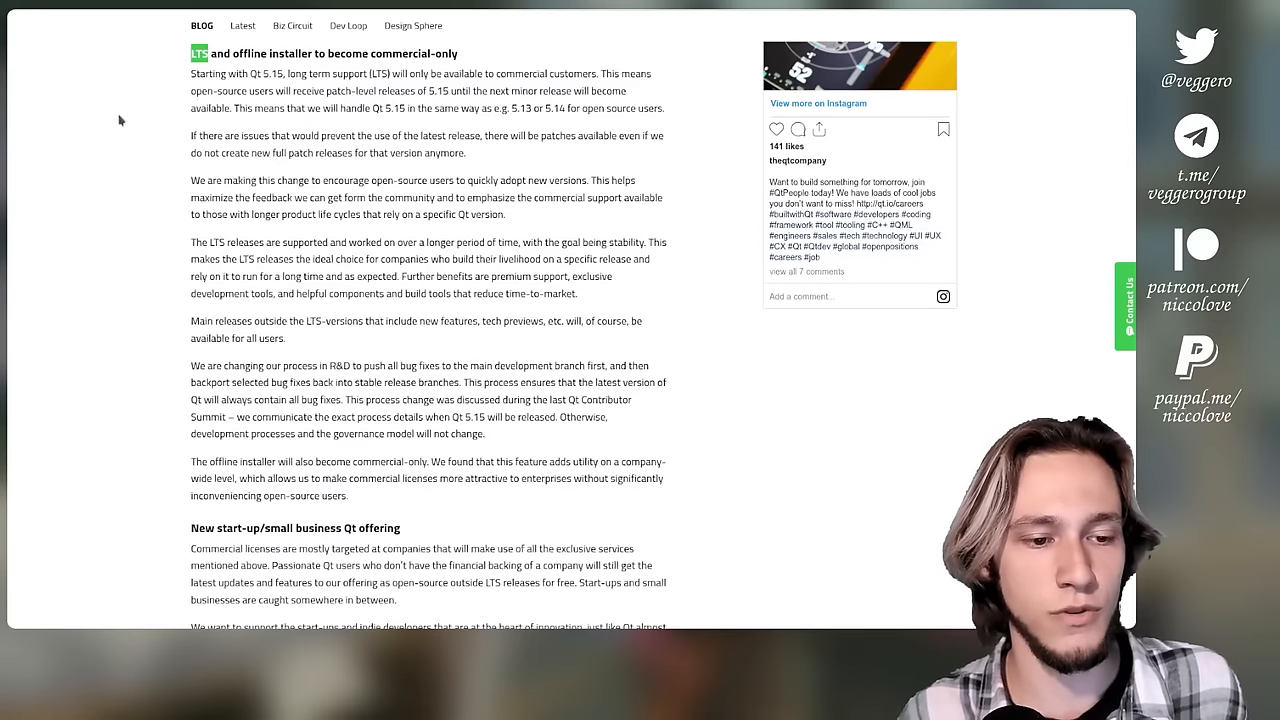
mouse_move(25, 225)
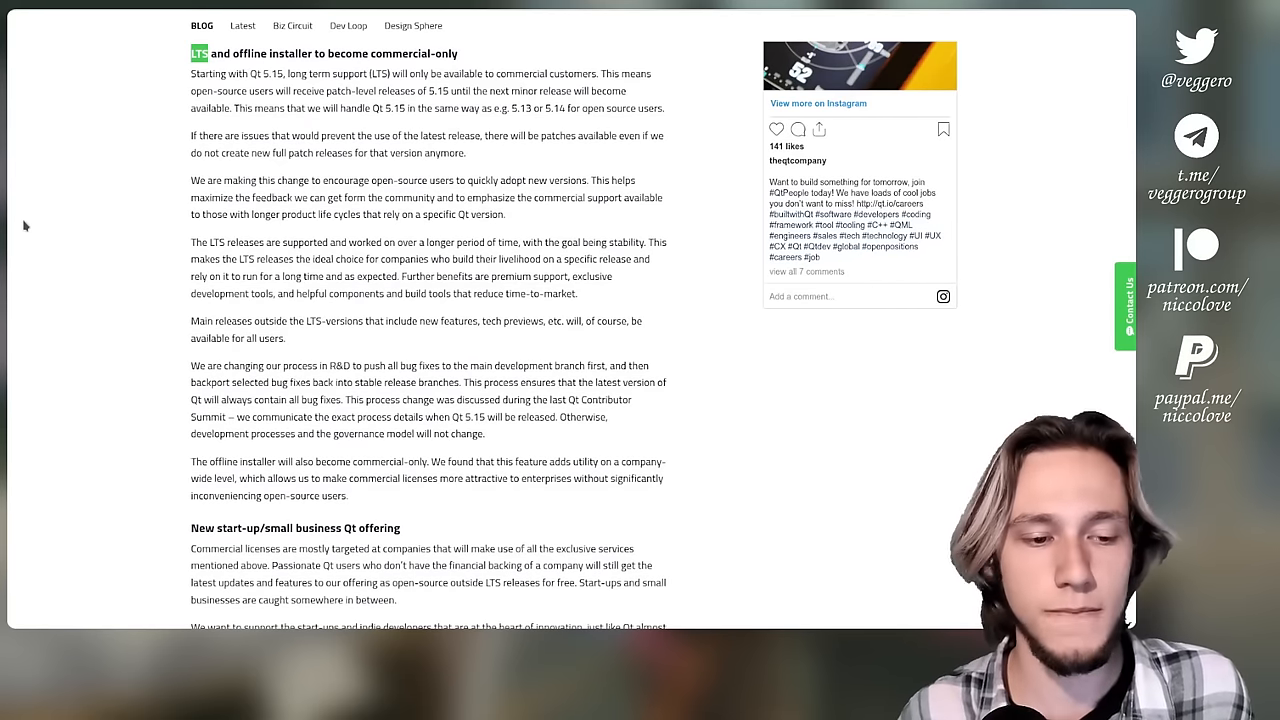
double_click(208, 73)
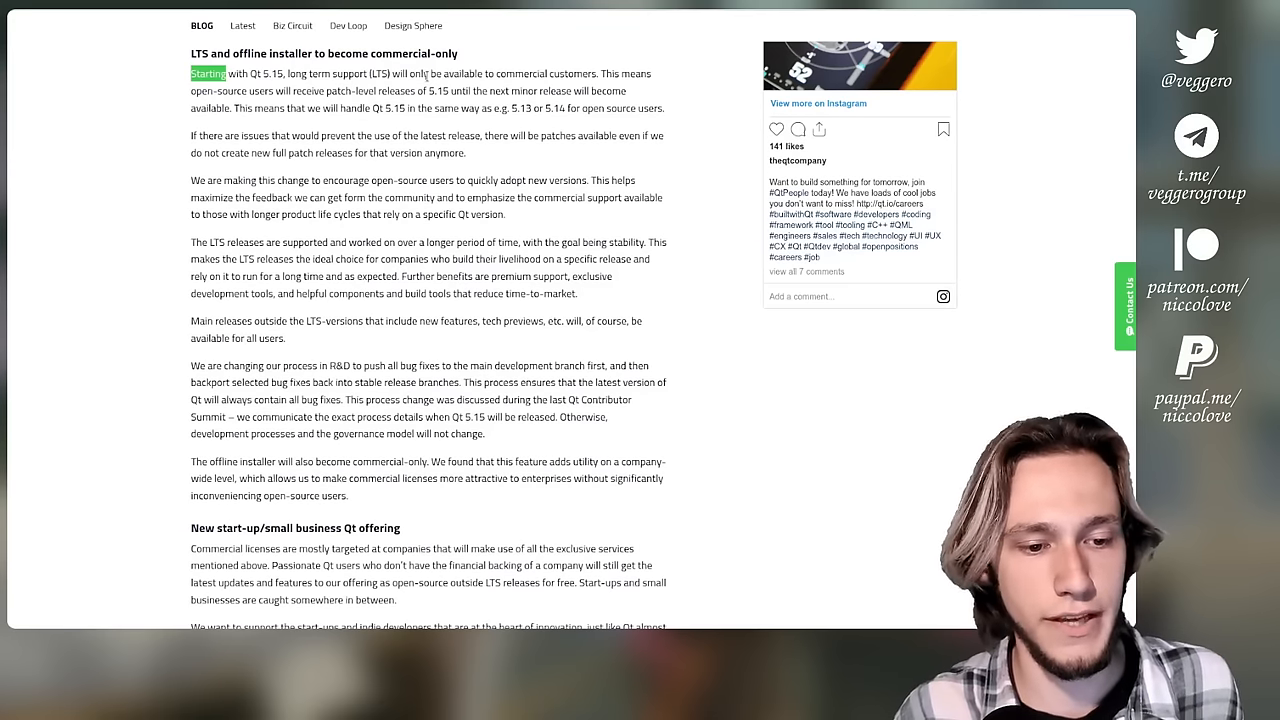
mouse_move(479, 85)
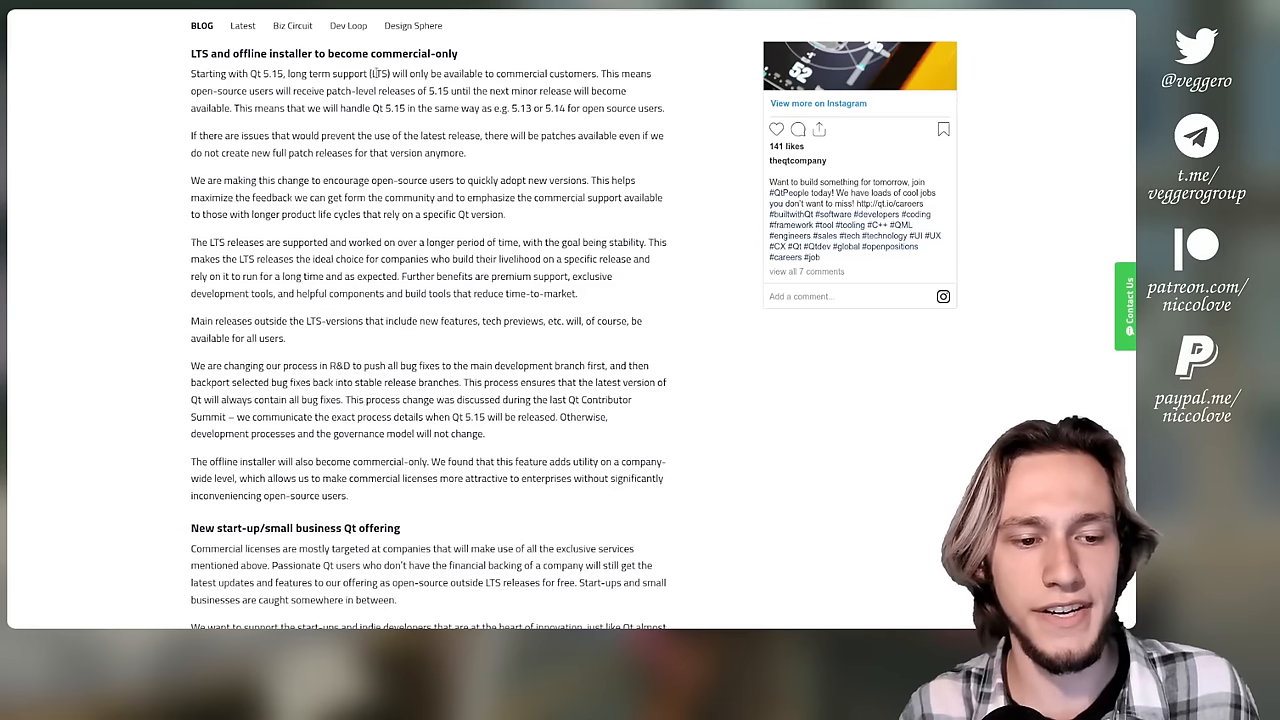
double_click(381, 73)
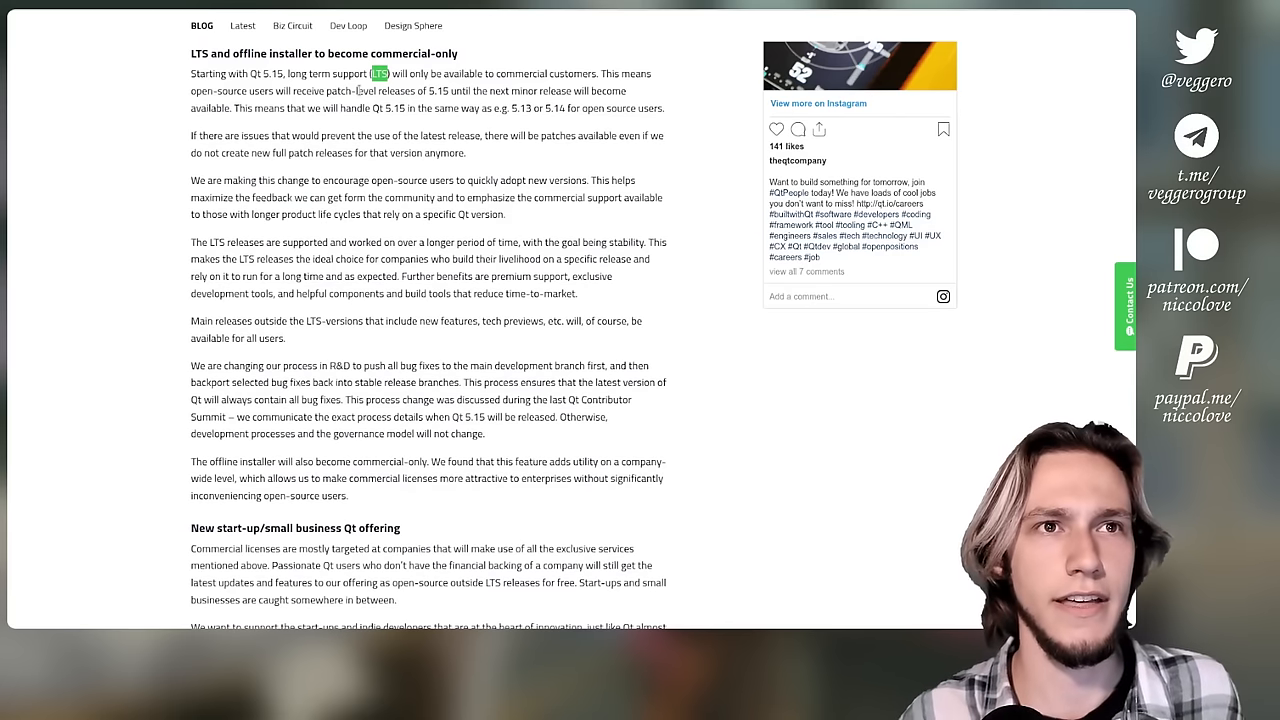
mouse_move(874, 364)
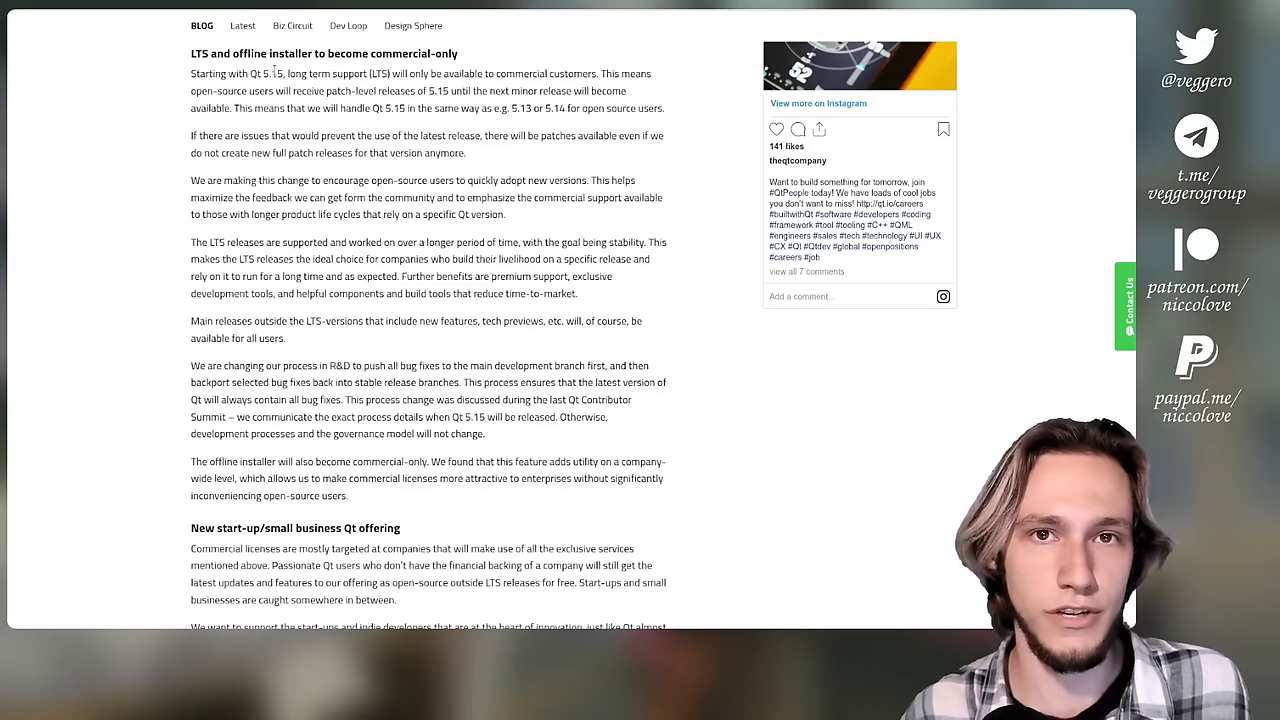
double_click(270, 73)
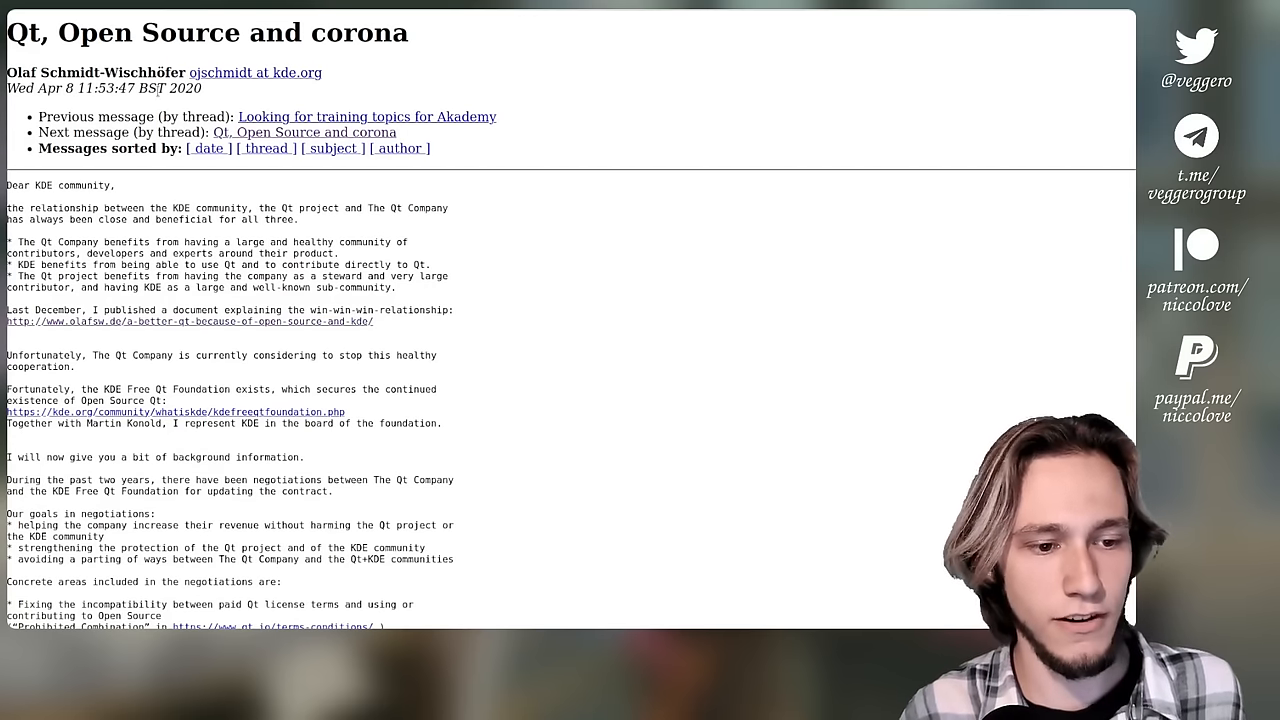
Step: Scroll through the 'Qt, Open Source and corona' message and mark the sudden-announcement paragraph
scroll("down", 3)
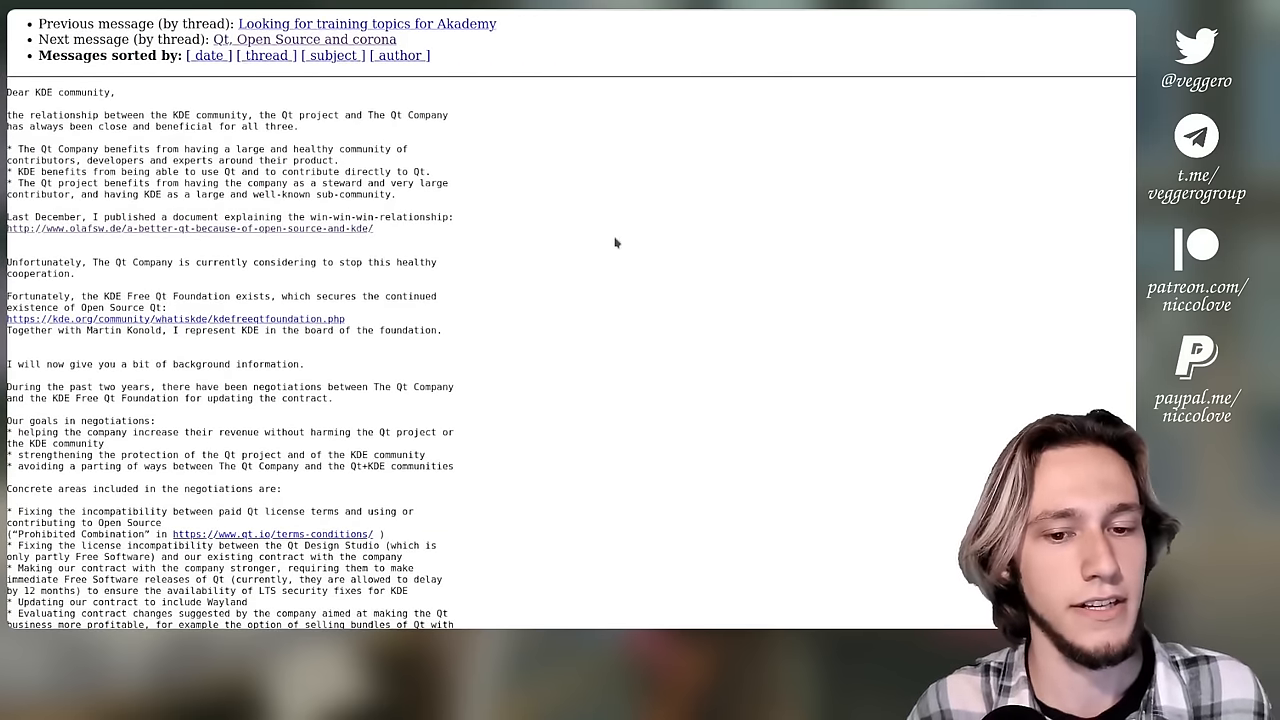
scroll("down", 3)
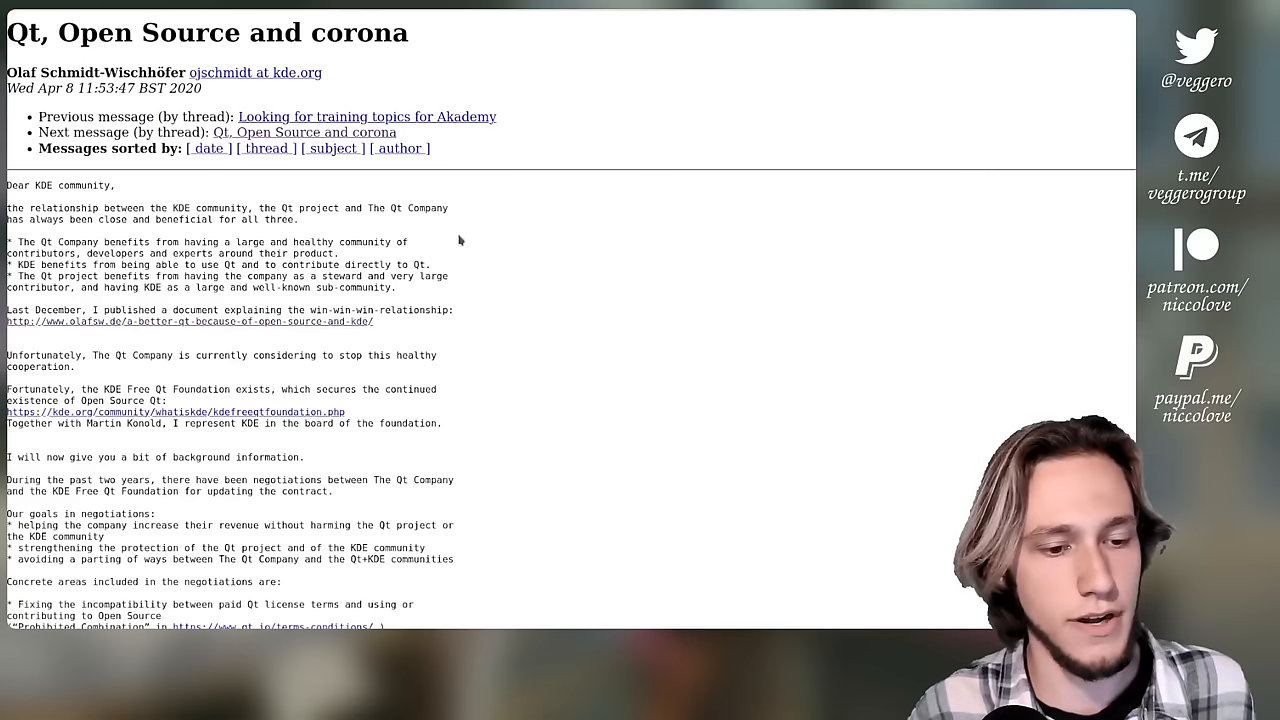
mouse_move(494, 226)
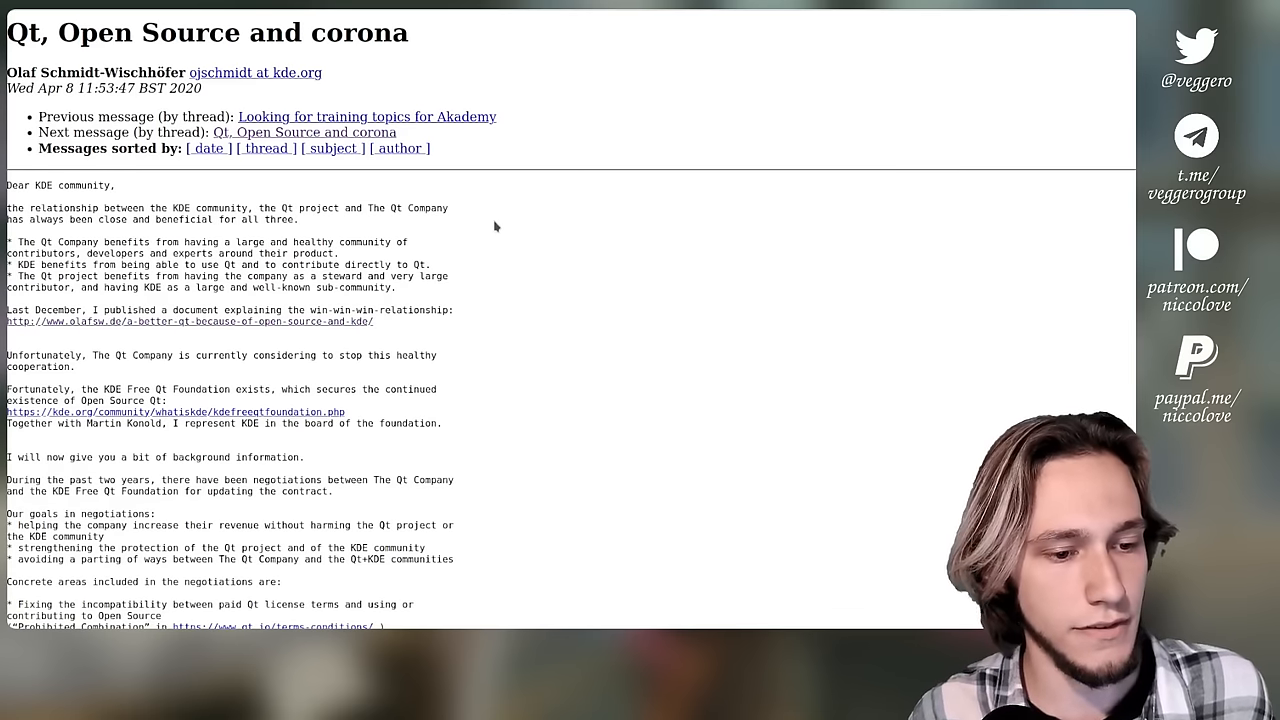
scroll("down", 3)
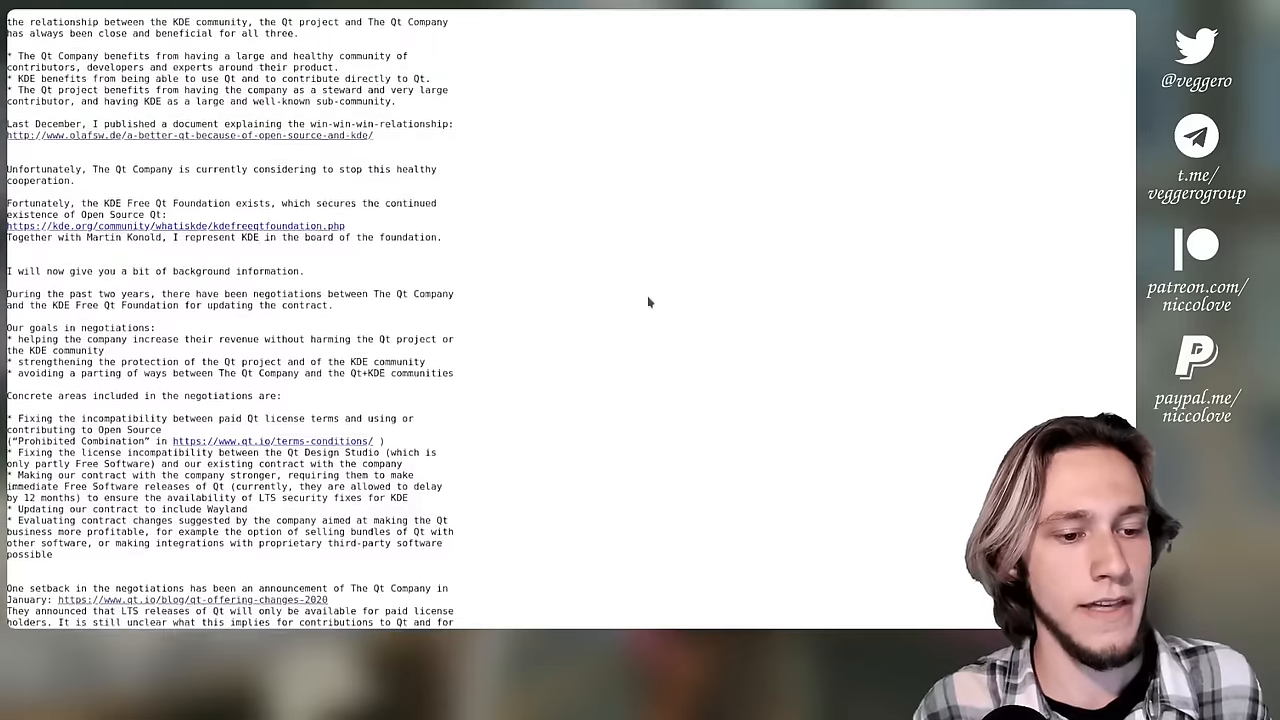
scroll("up", 3)
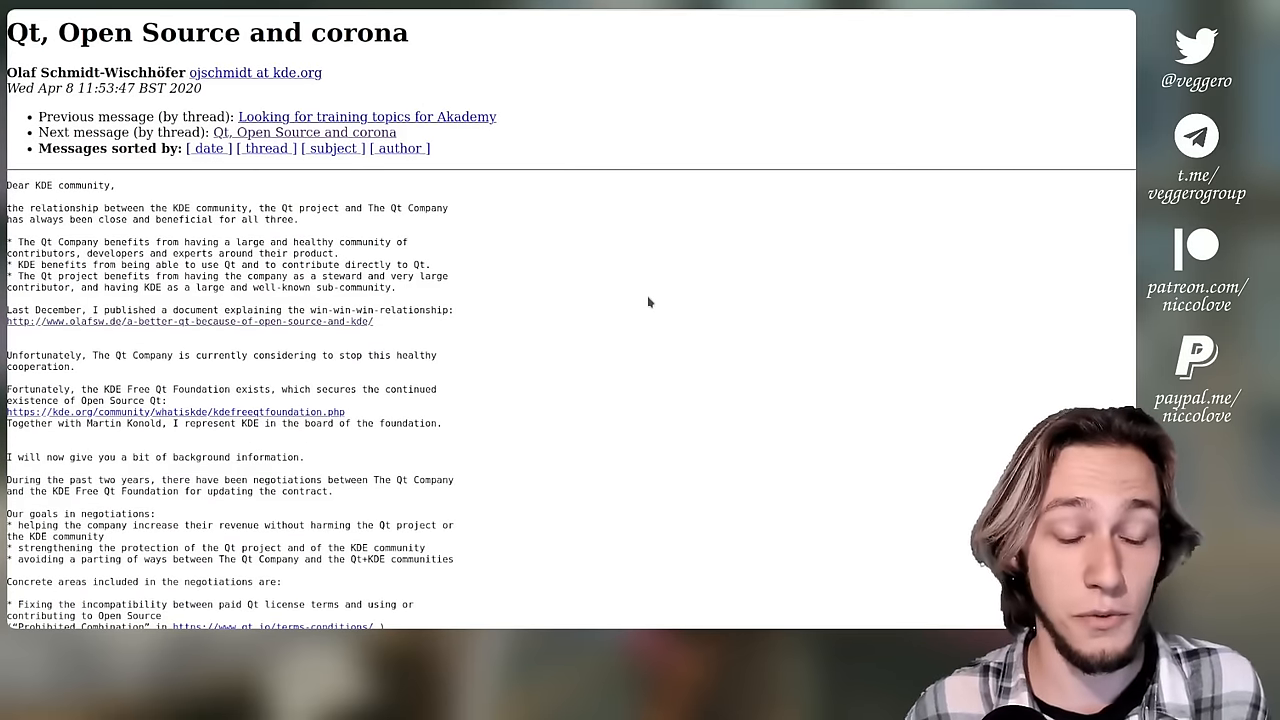
scroll("down", 3)
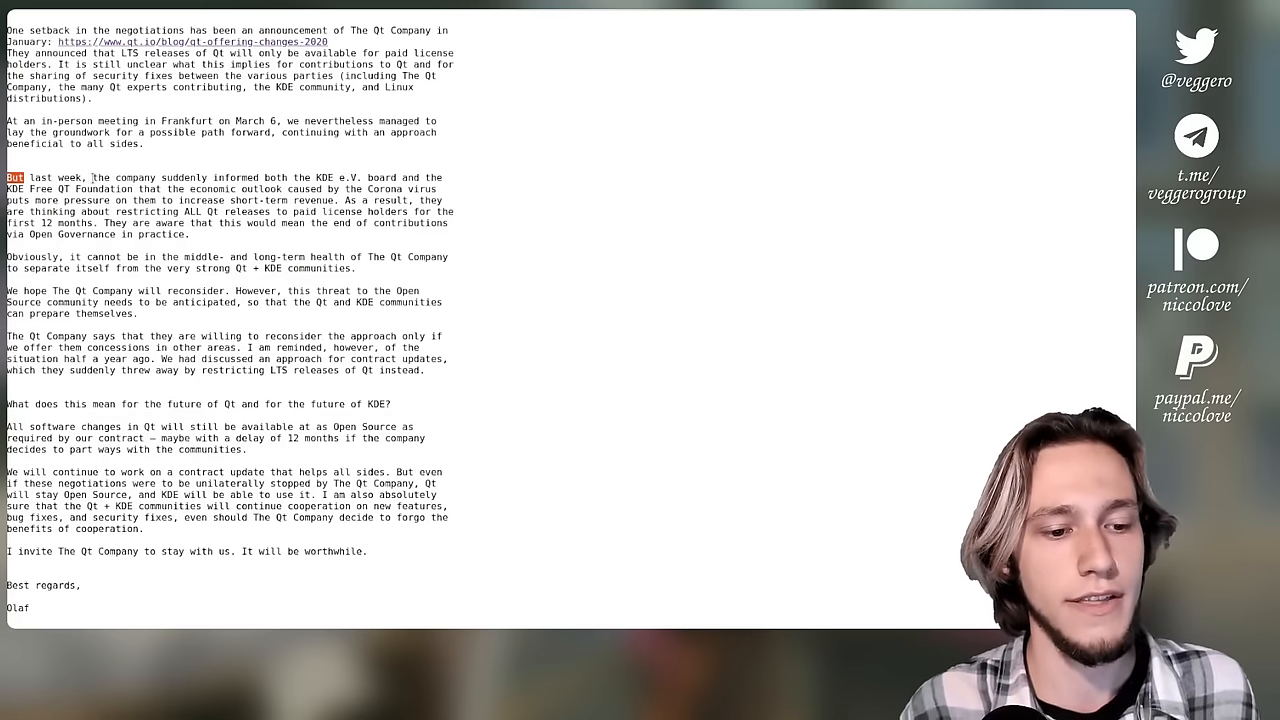
double_click(135, 177)
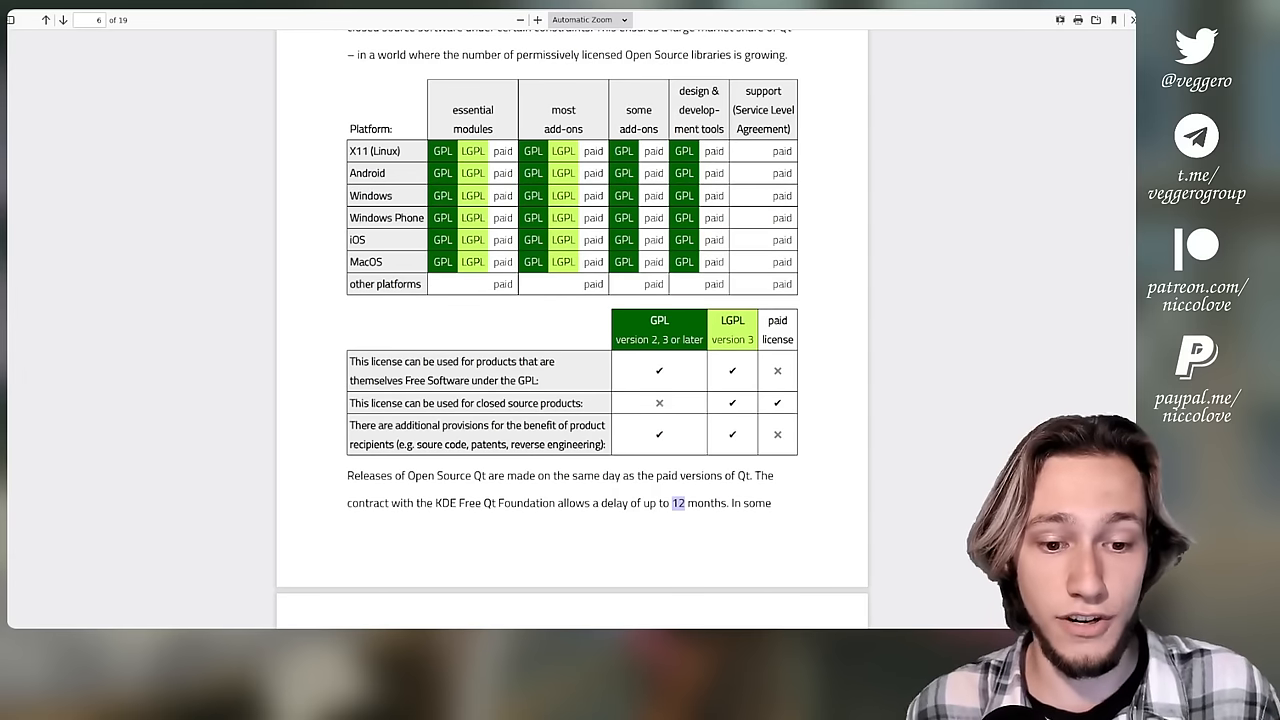
Step: Scroll the PDF to page 6 of 19 with the Qt license table
scroll("down", 3)
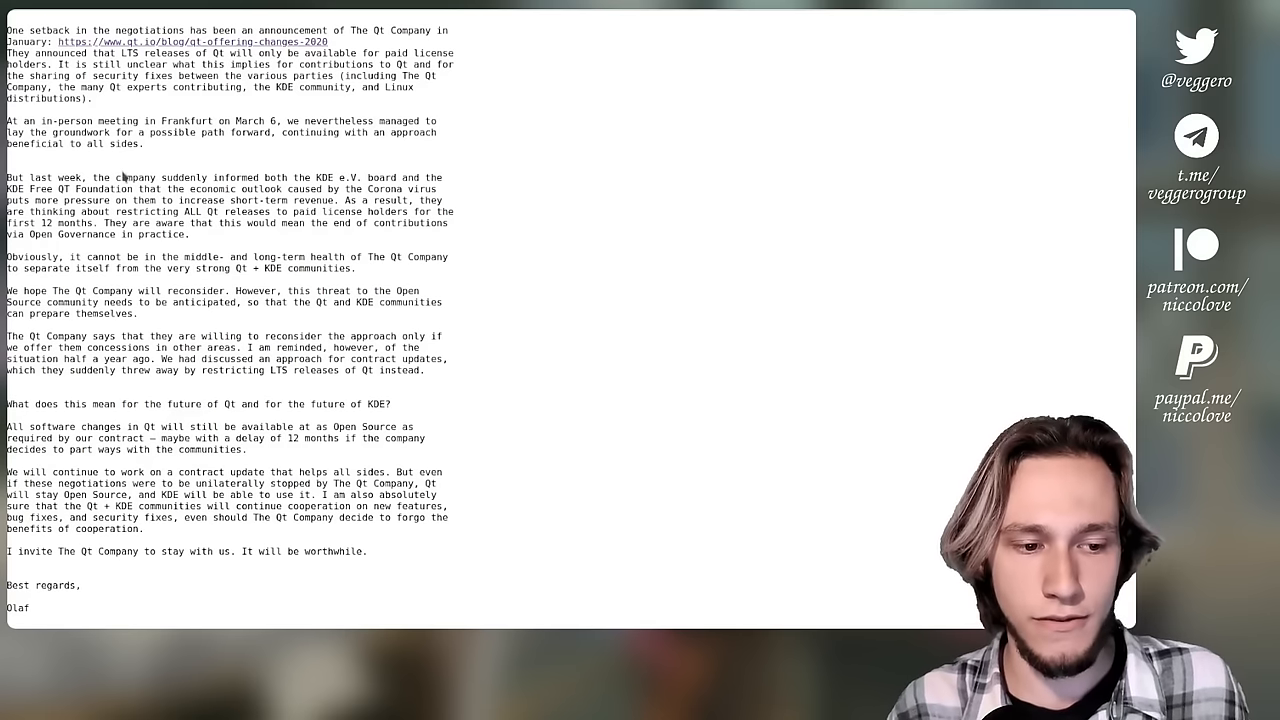
Step: Drag within the mailing list message near its closing paragraphs and sign-off
left_click_drag(125, 200, 120, 211)
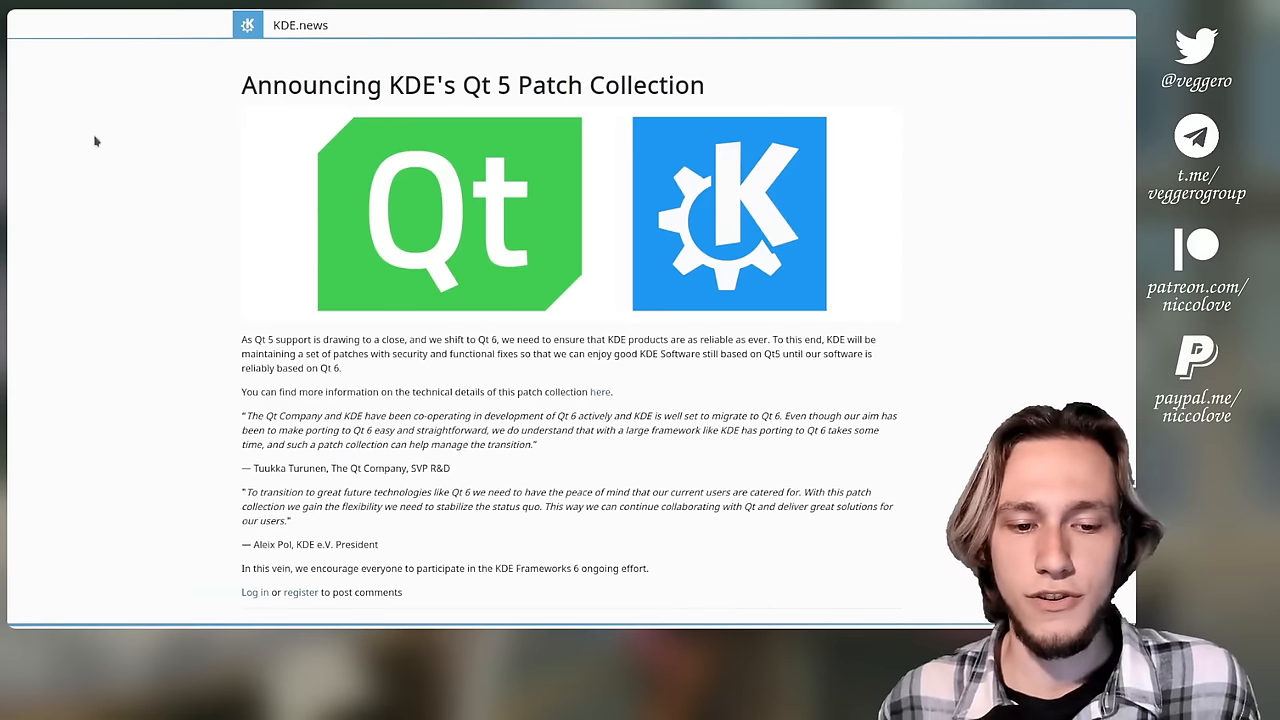
Step: Scroll through the 'Announcing KDE's Qt 5 Patch Collection' article down to the footer
scroll("down", 3)
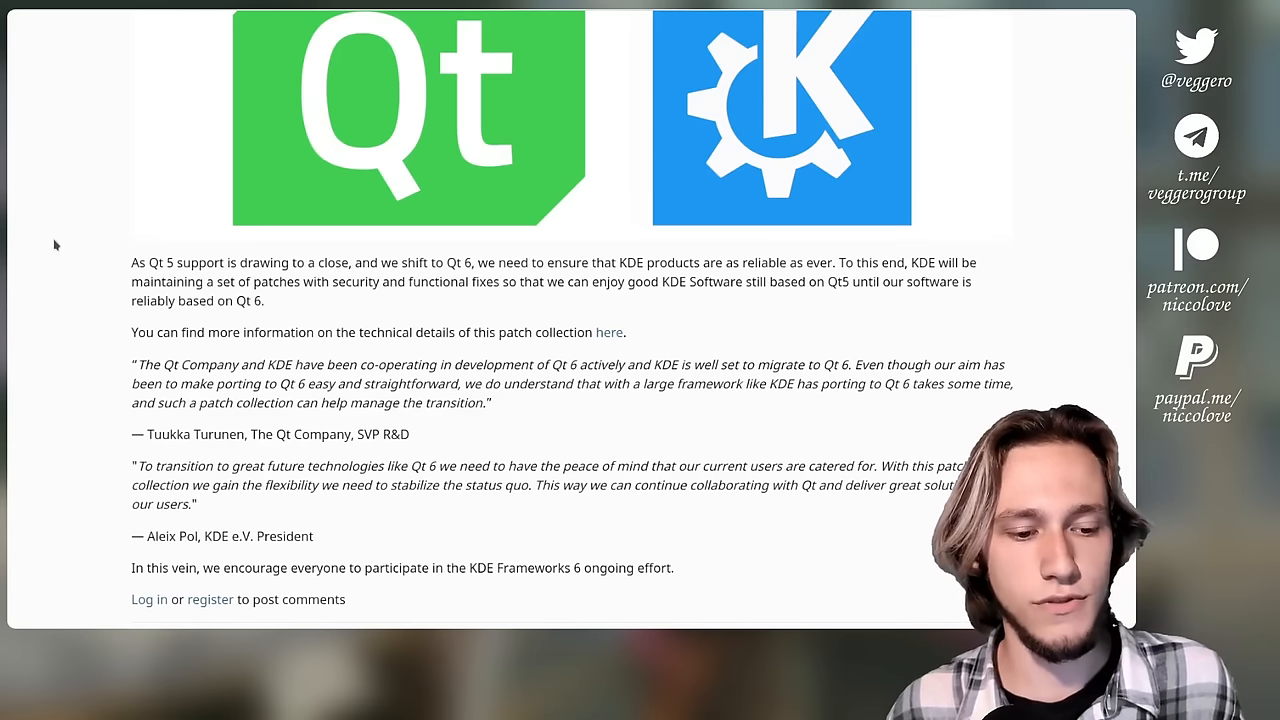
mouse_move(145, 453)
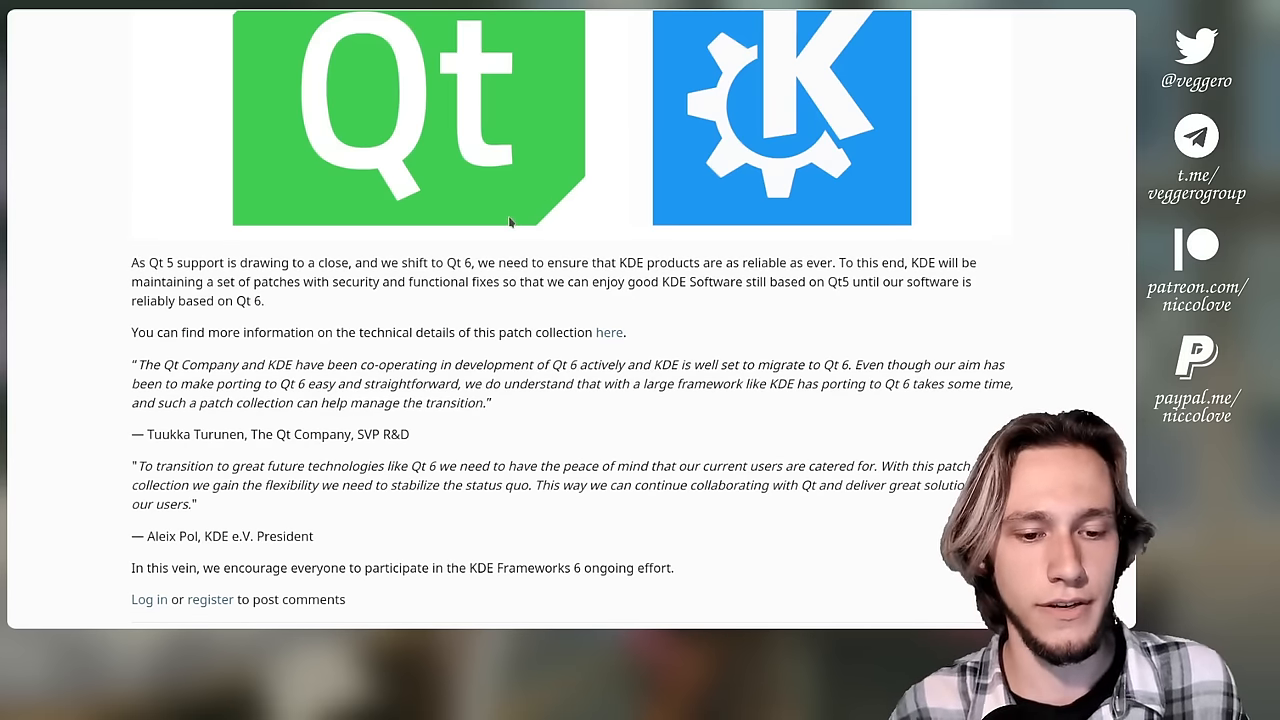
scroll("down", 3)
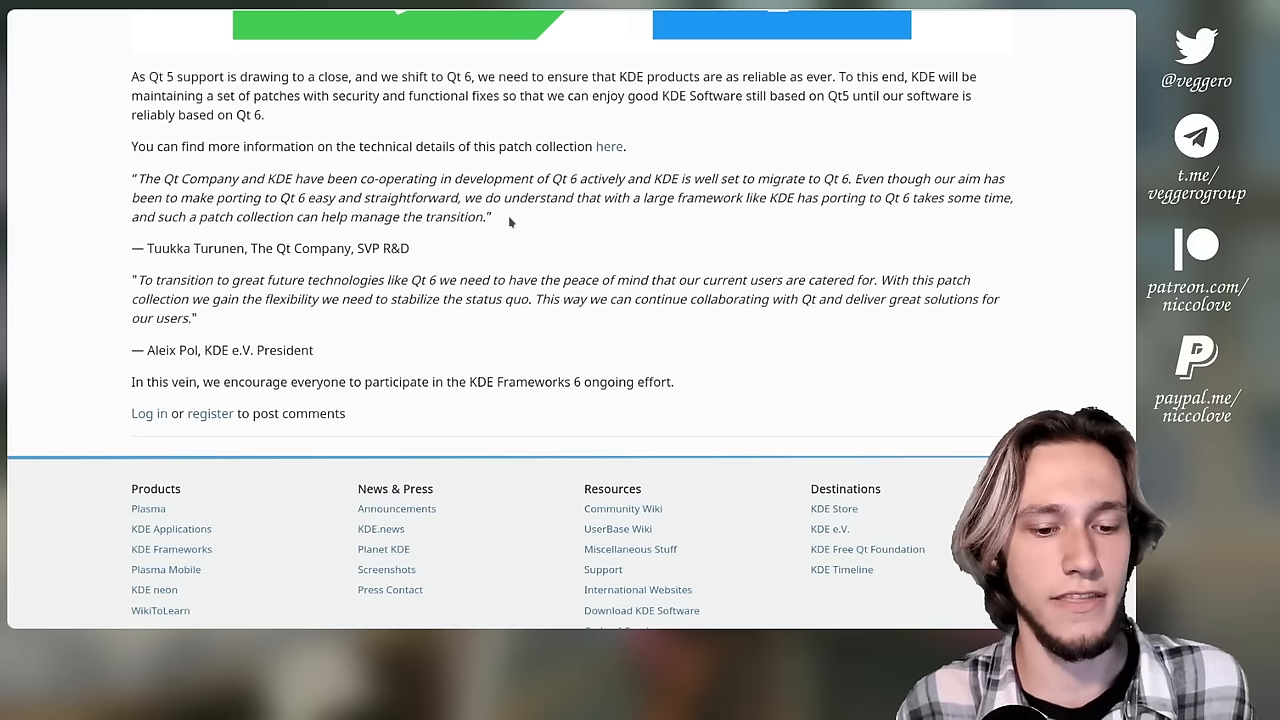
scroll("up", 3)
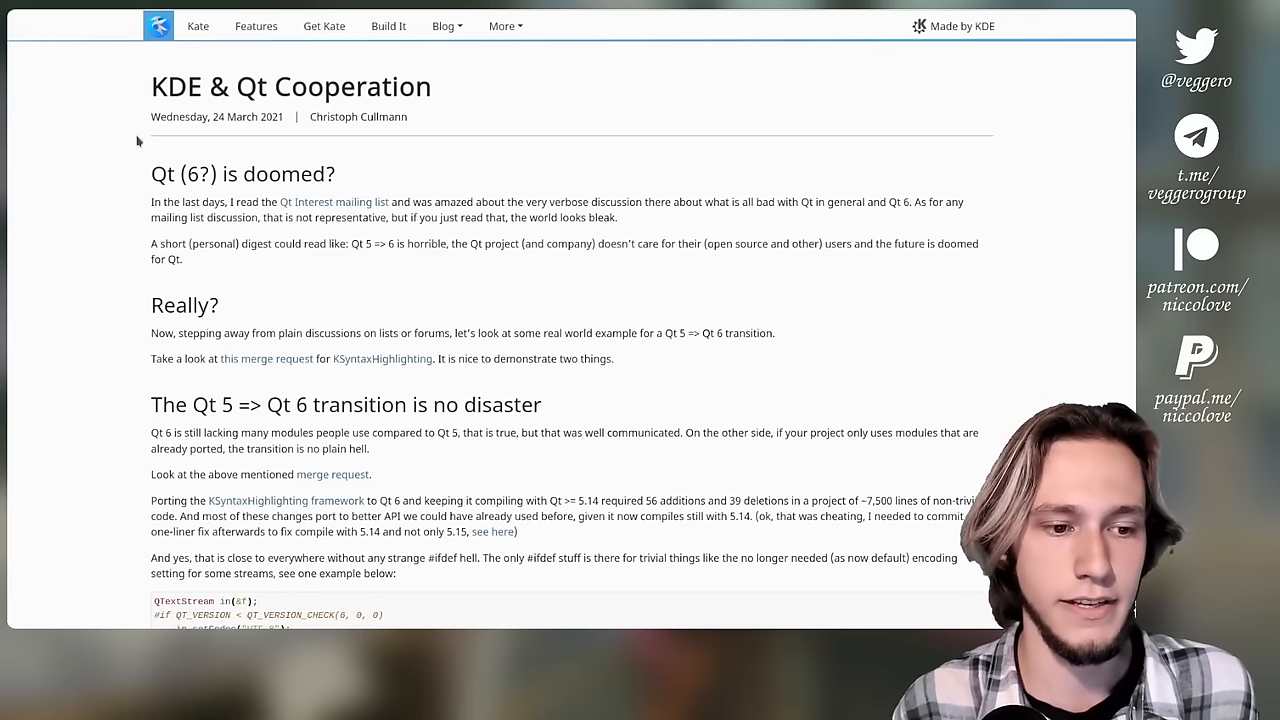
Step: Scroll through the 'KDE & Qt Cooperation' post and open the 'our nice merge request' link
scroll("down", 3)
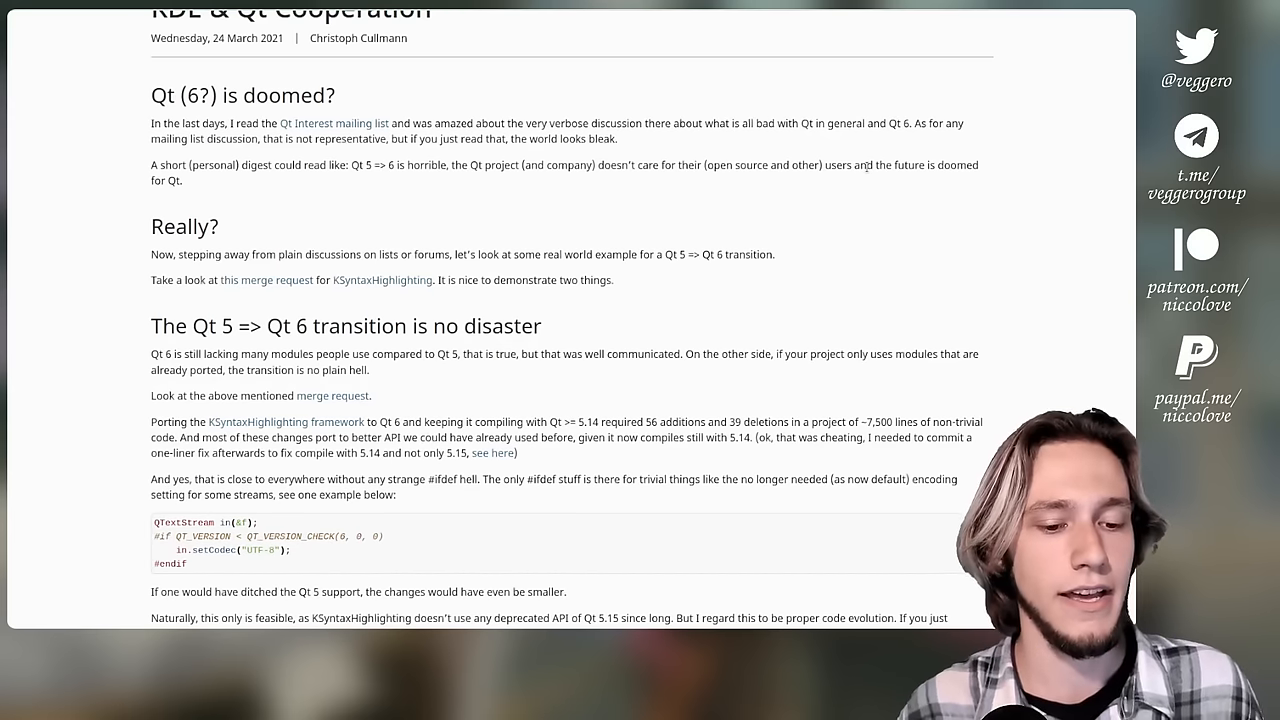
scroll("down", 3)
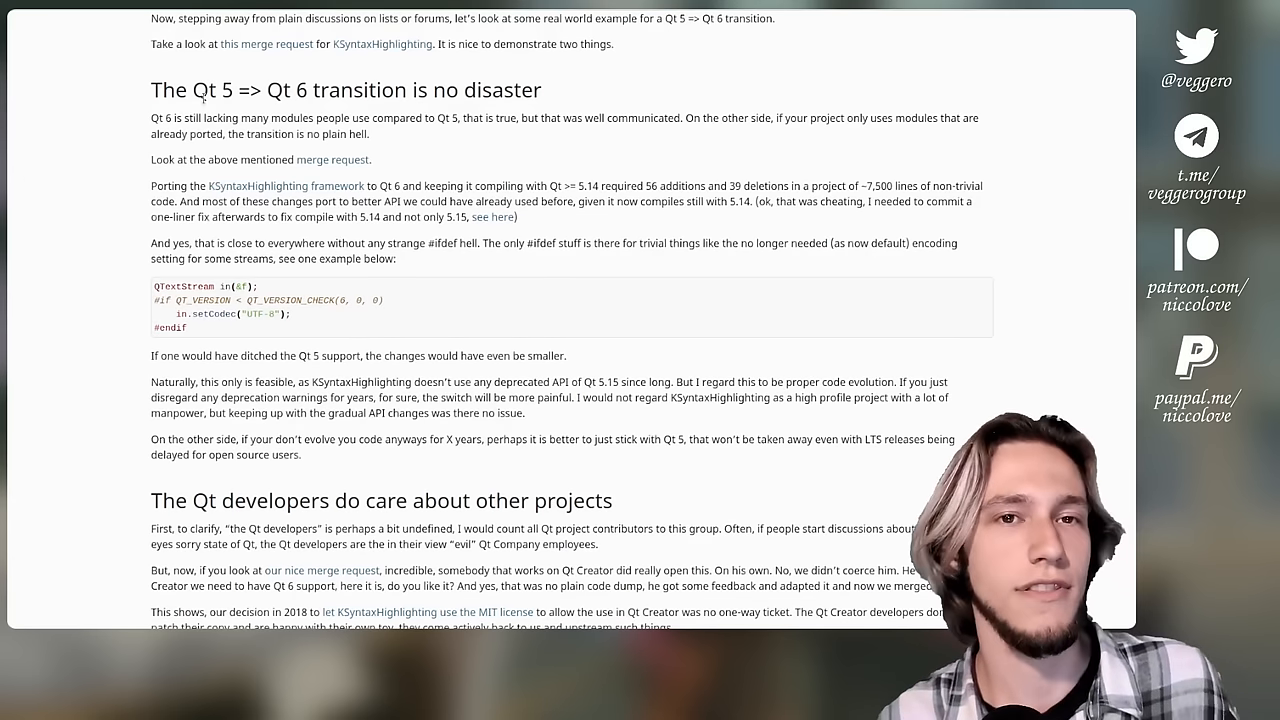
scroll("down", 3)
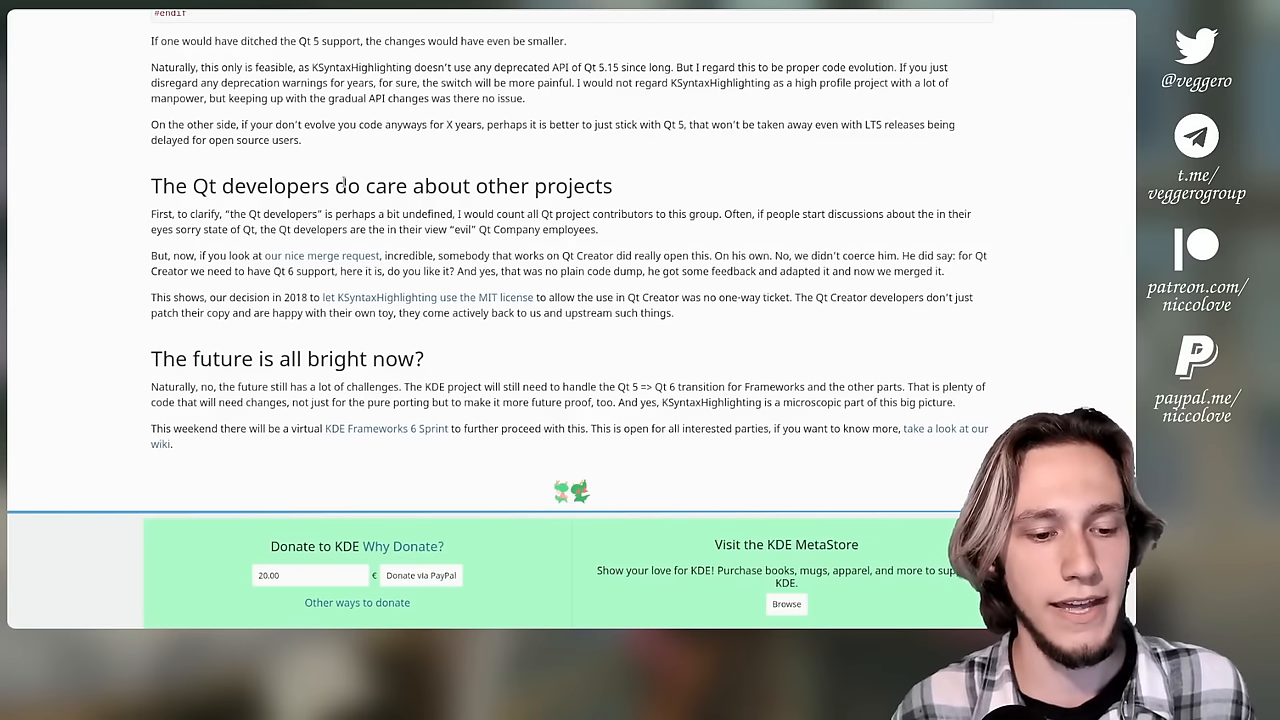
mouse_move(320, 261)
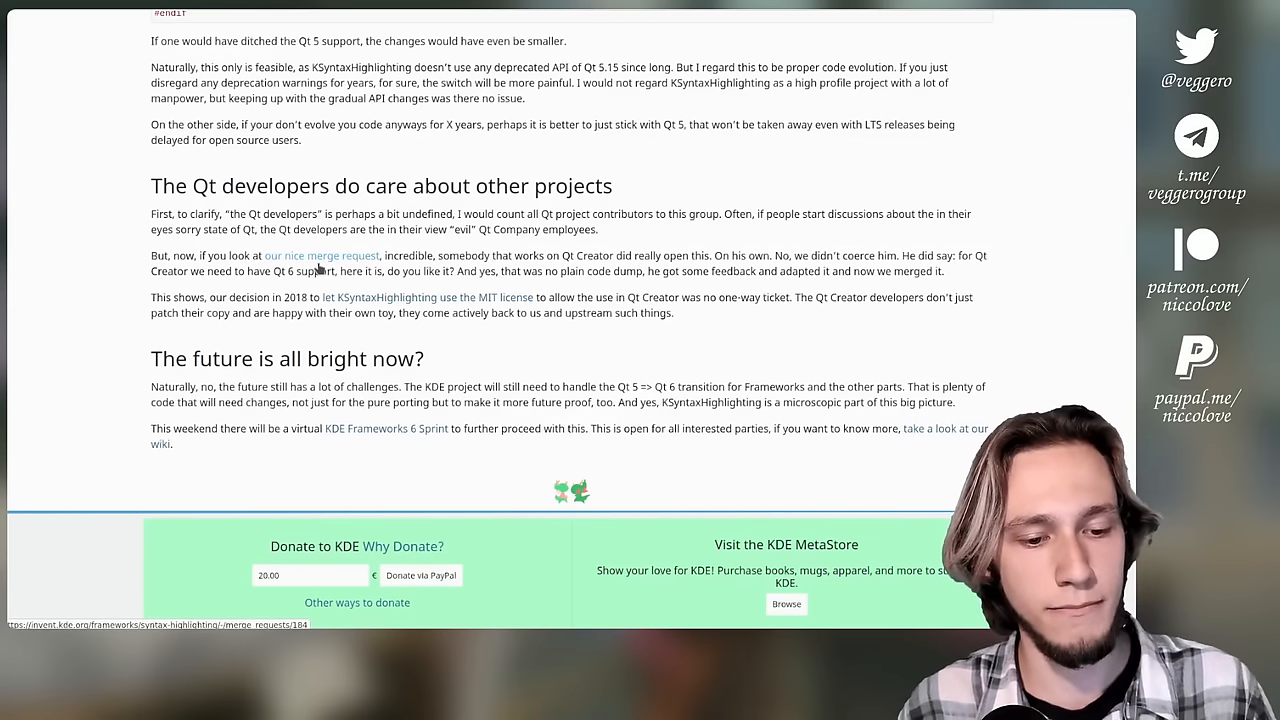
left_click(322, 255)
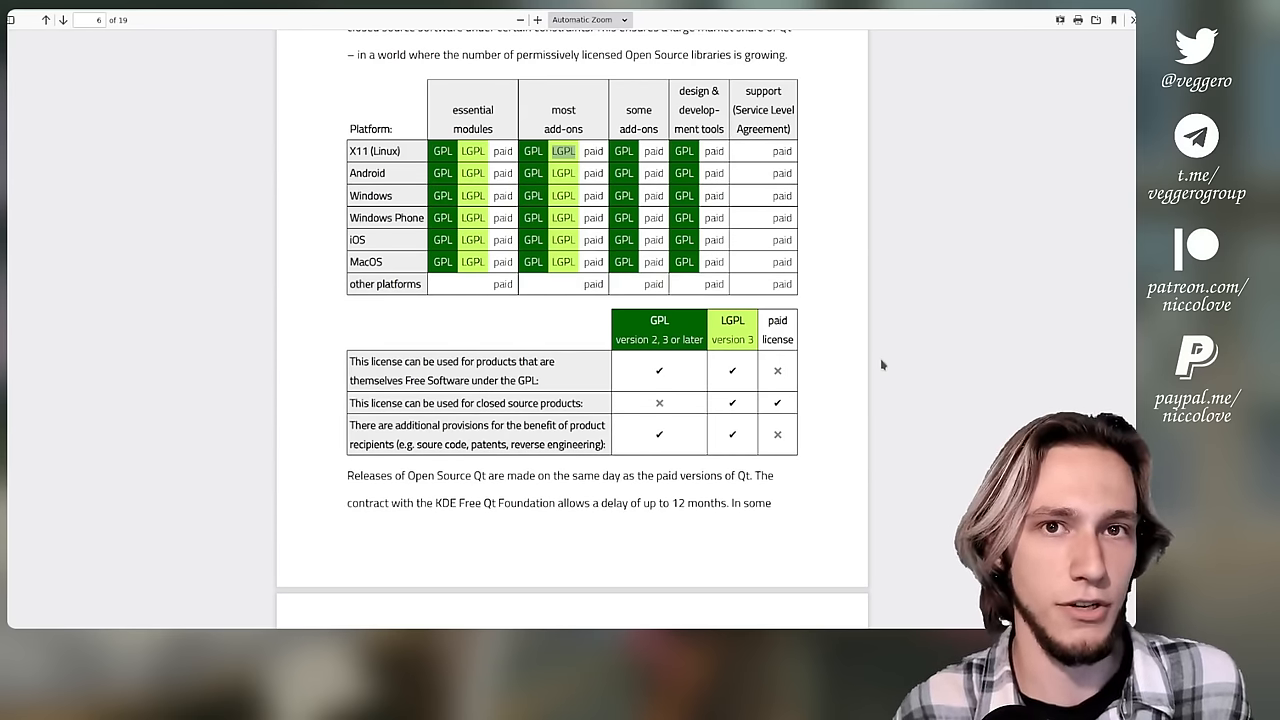
mouse_move(960, 407)
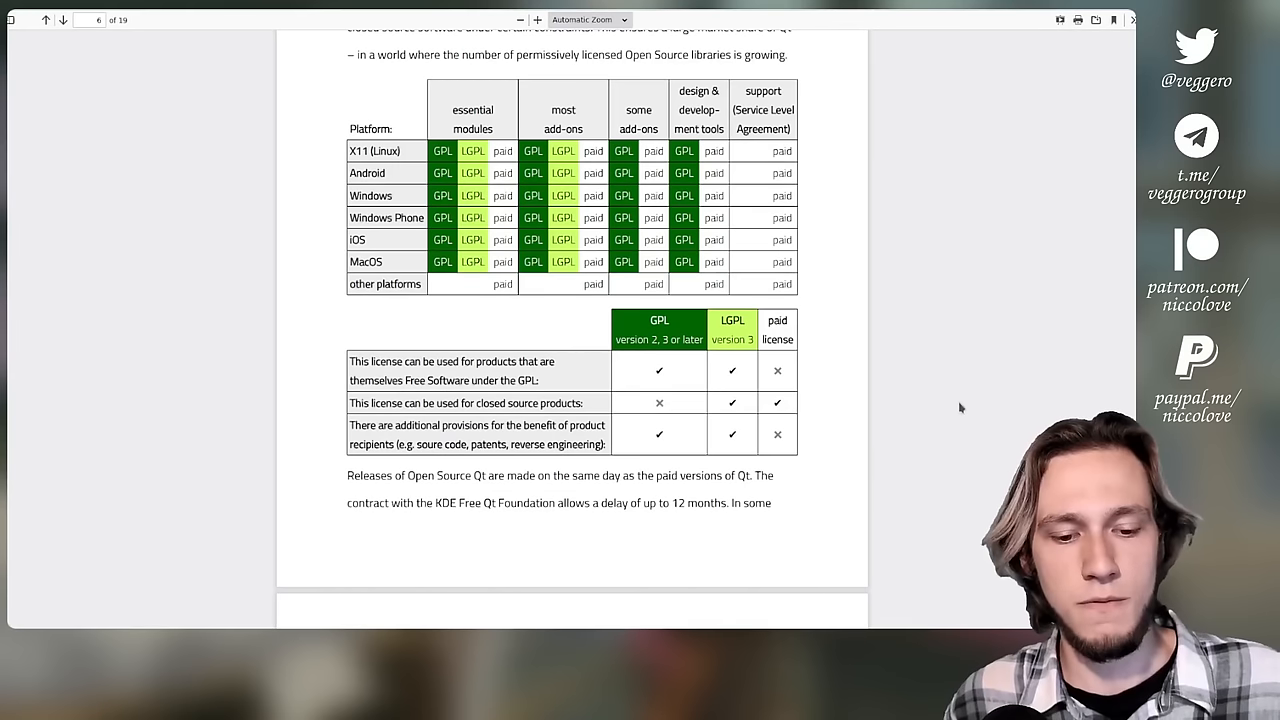